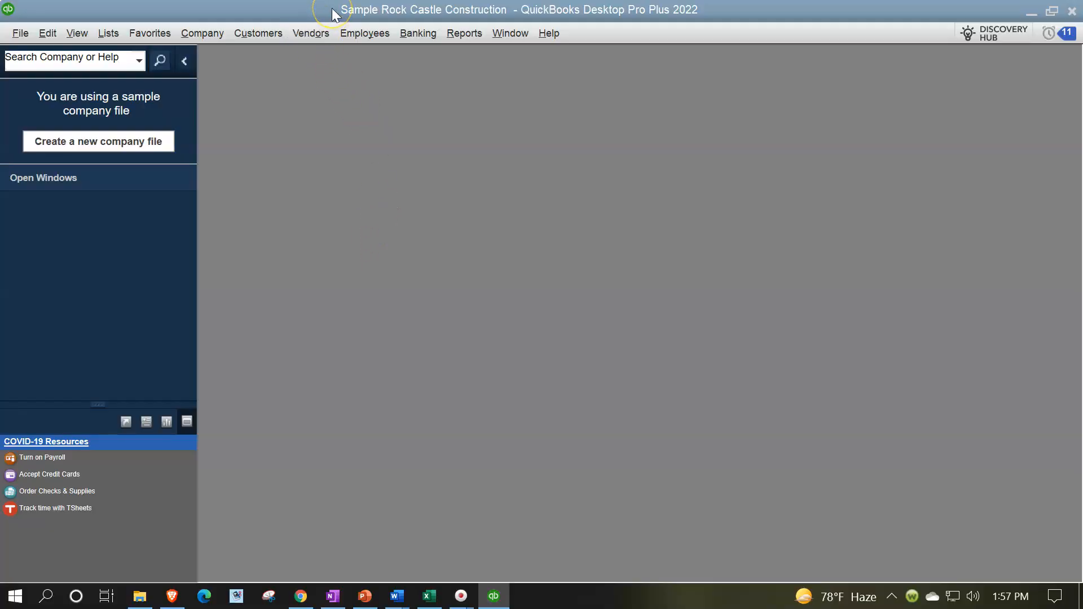
Bring up the company Home page from the View menu
click(77, 33)
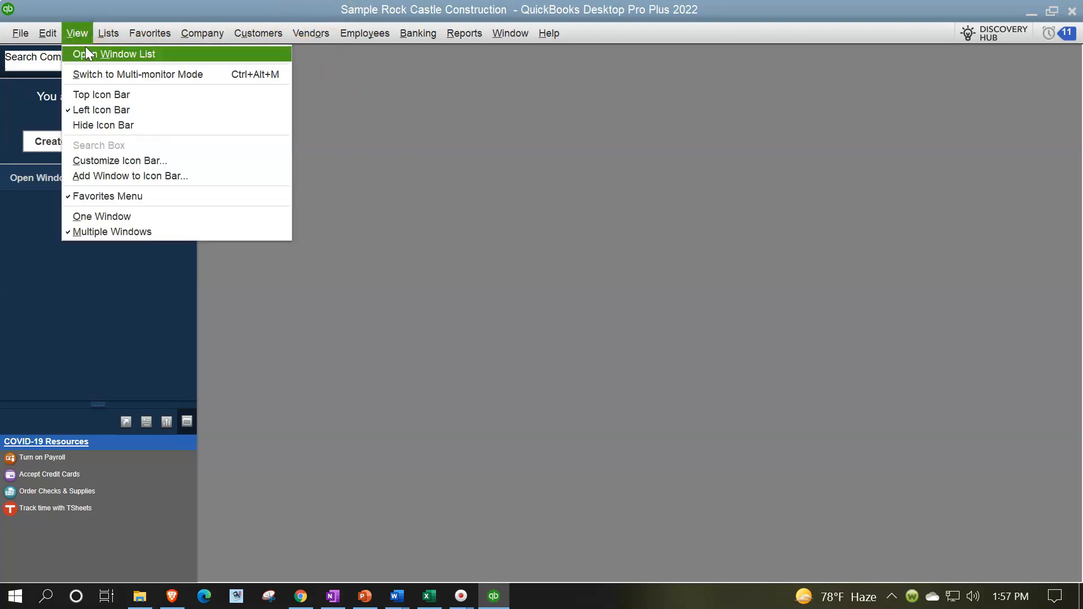
click(127, 54)
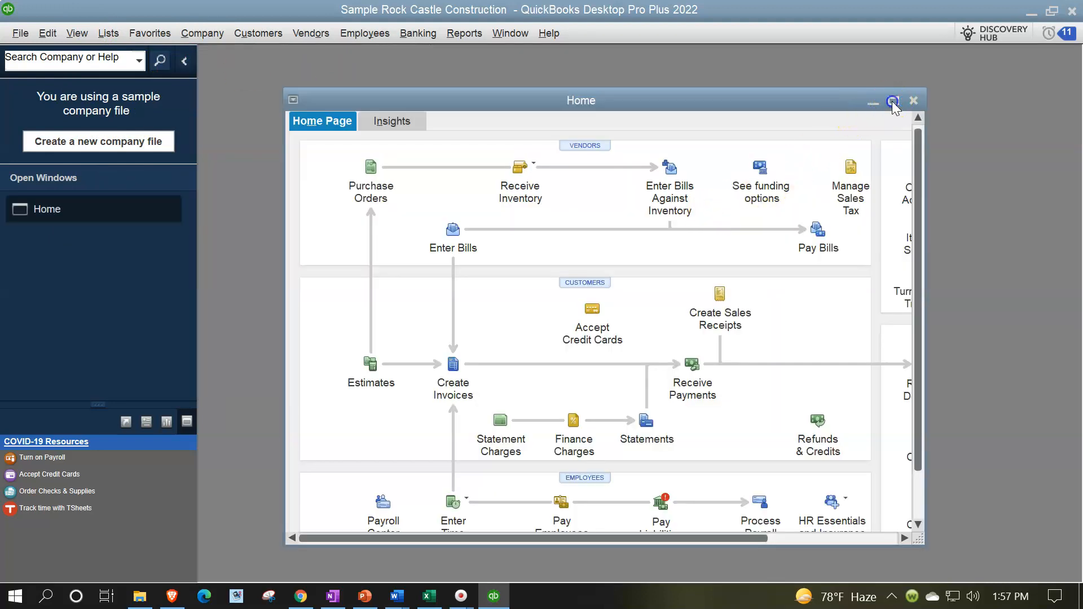
Maximize the Home page and run the Balance Sheet Standard report
click(894, 101)
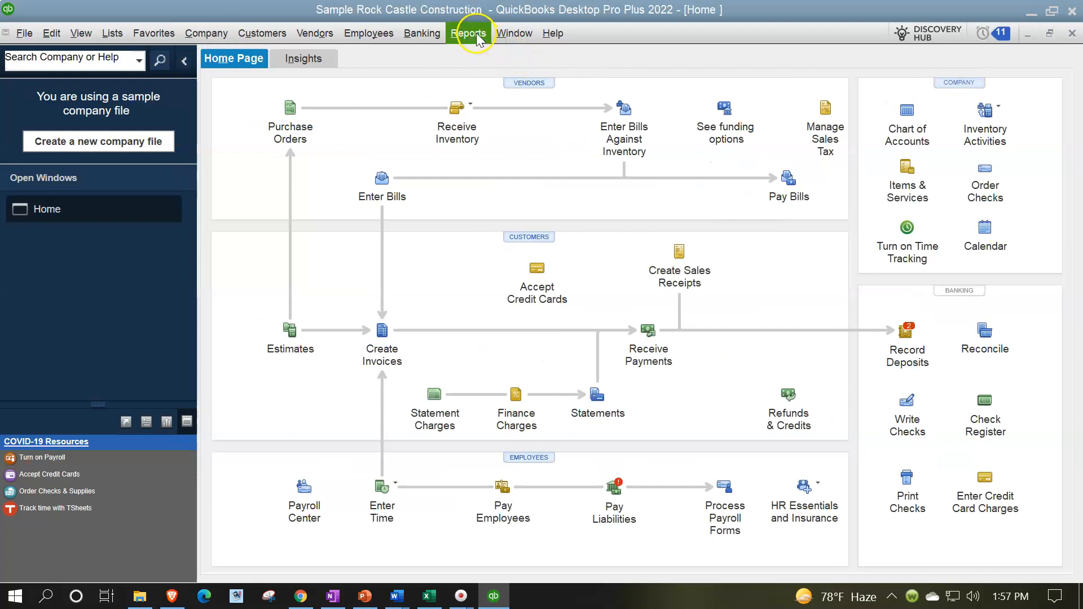
click(468, 33)
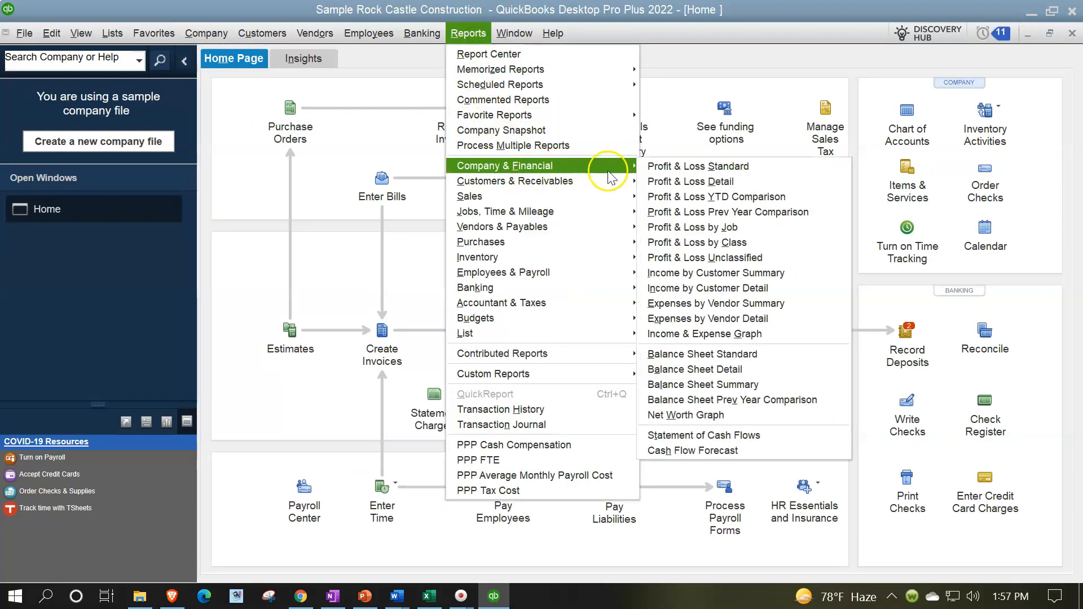
mouse_move(699, 353)
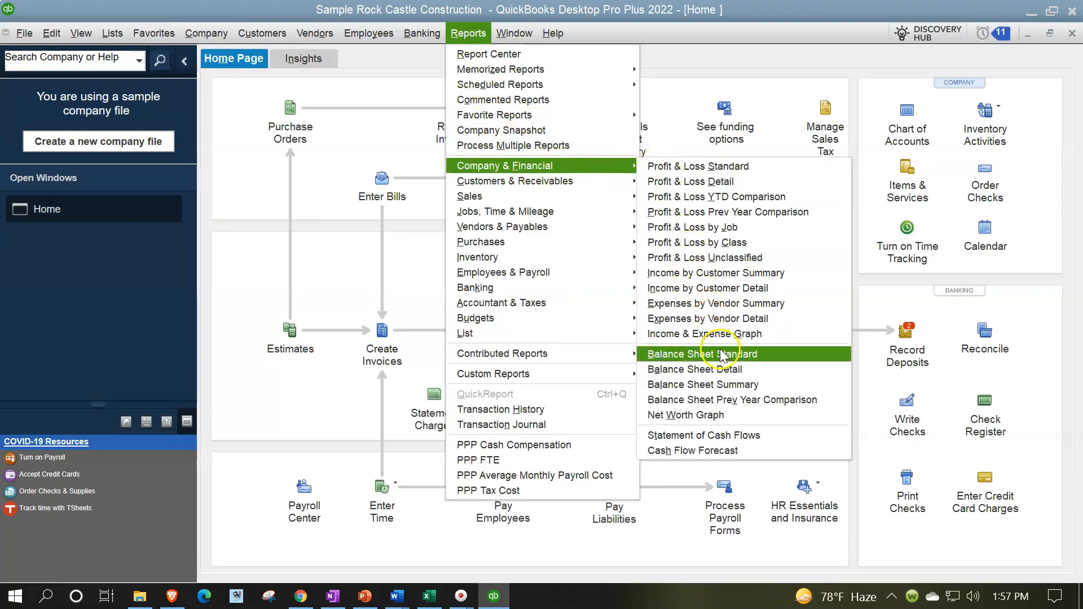
click(699, 353)
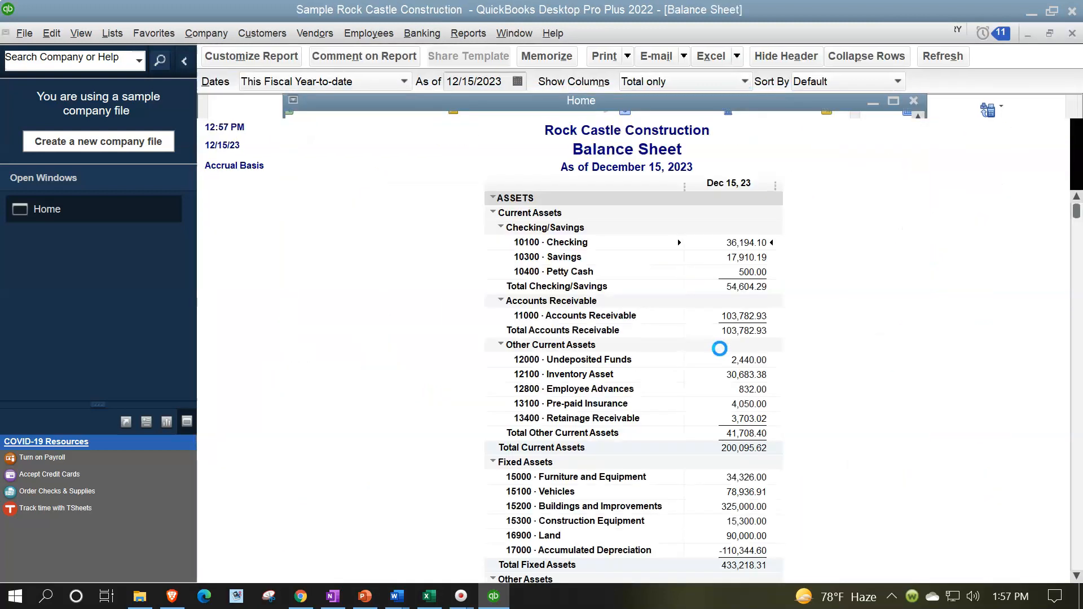
Customize the Balance Sheet to 12/31/2023 with a larger Column Labels font
click(250, 57)
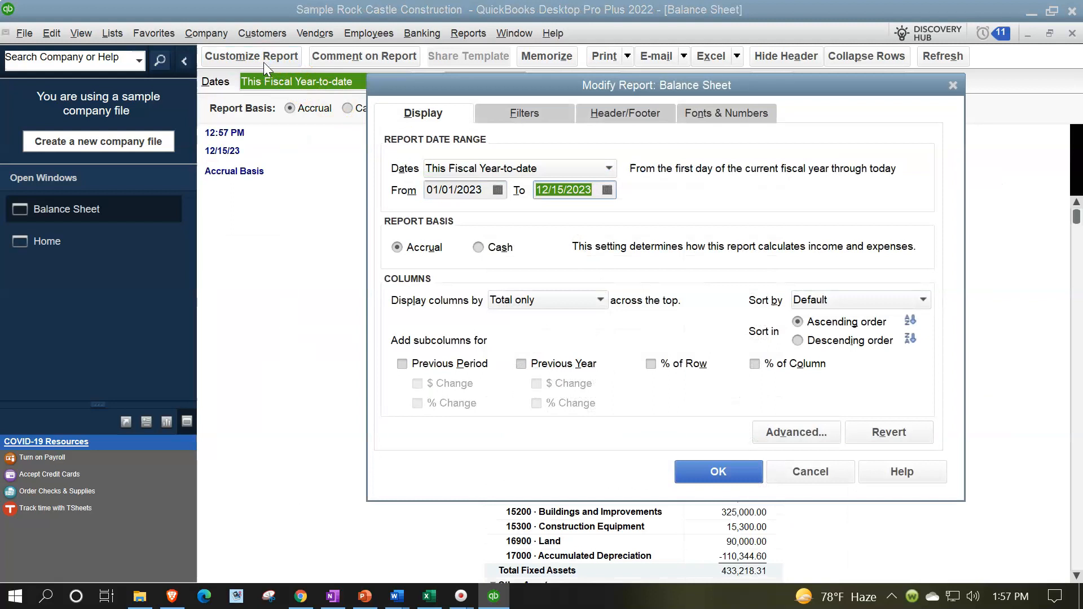
text(1231)
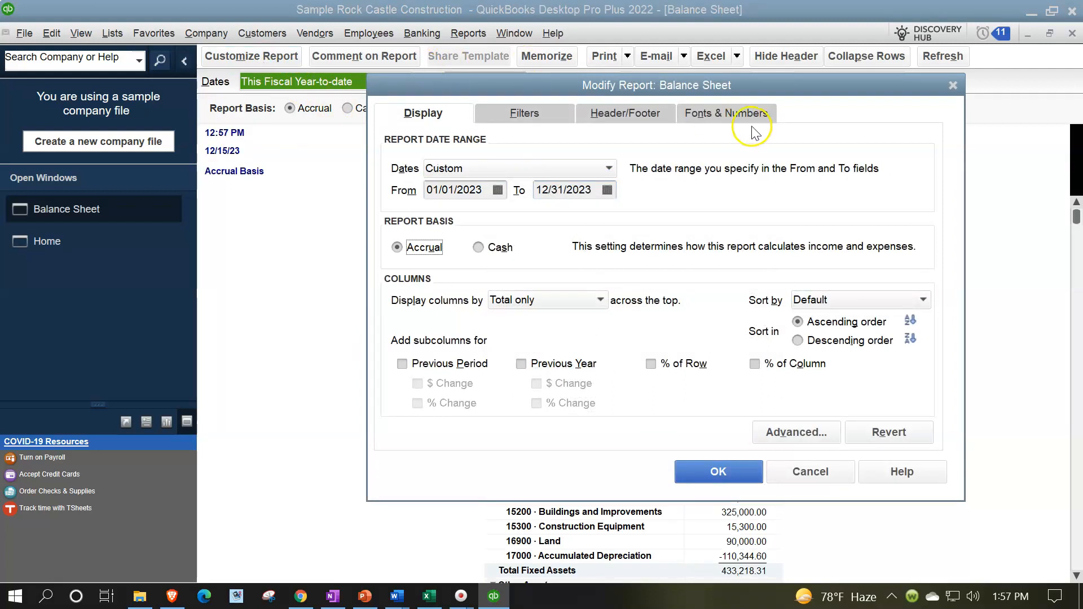
click(725, 113)
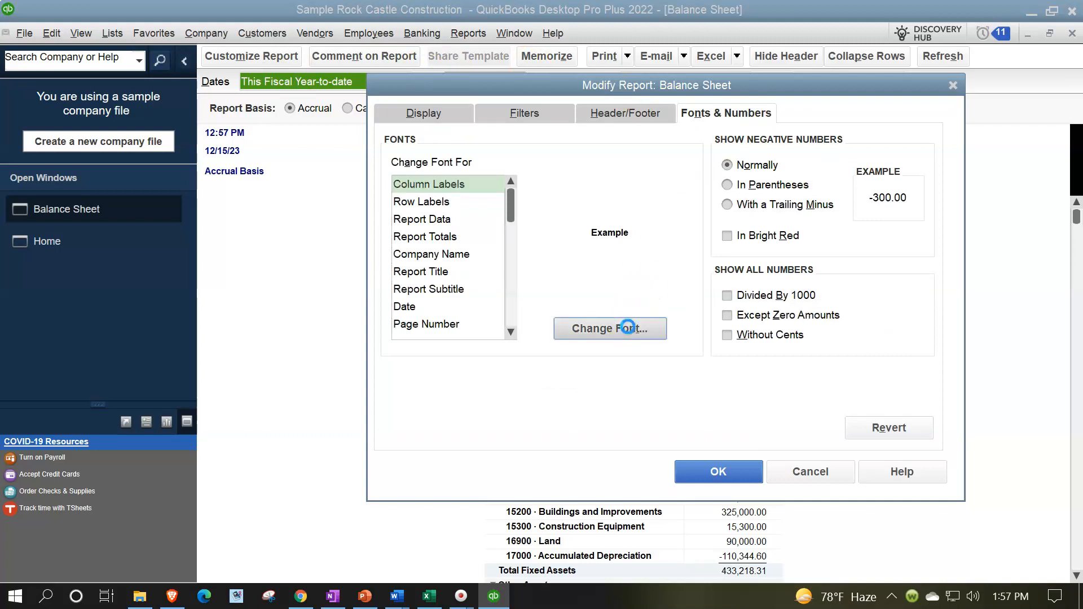
click(609, 328)
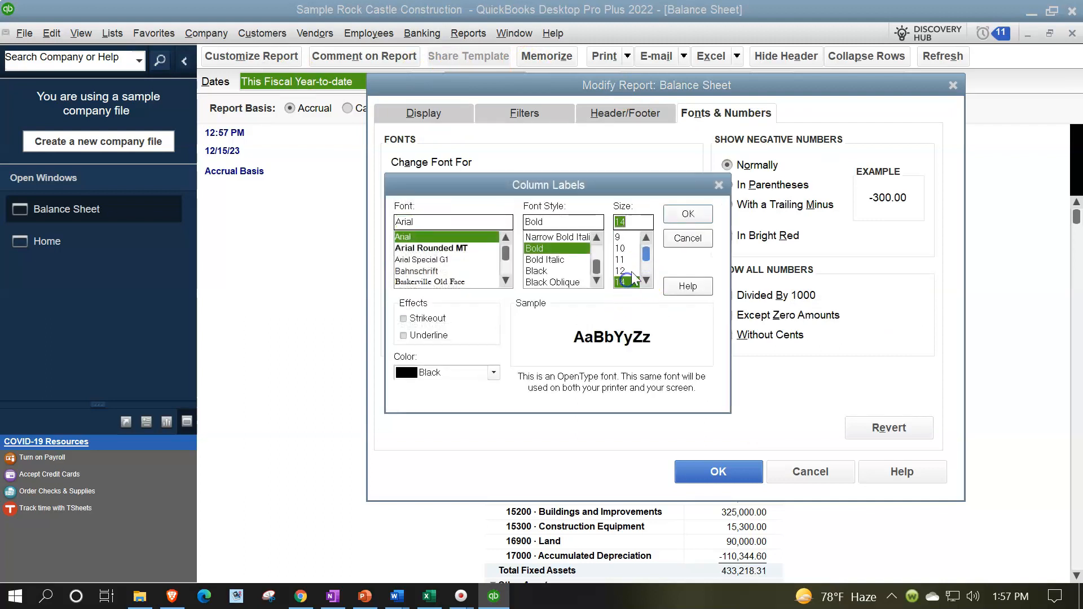
click(687, 213)
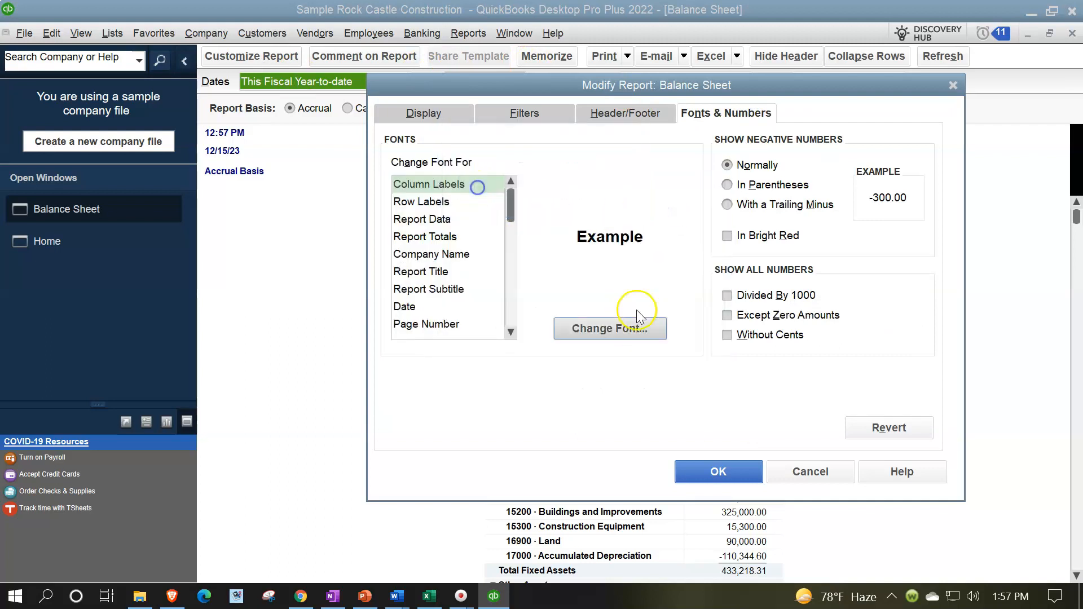
click(717, 472)
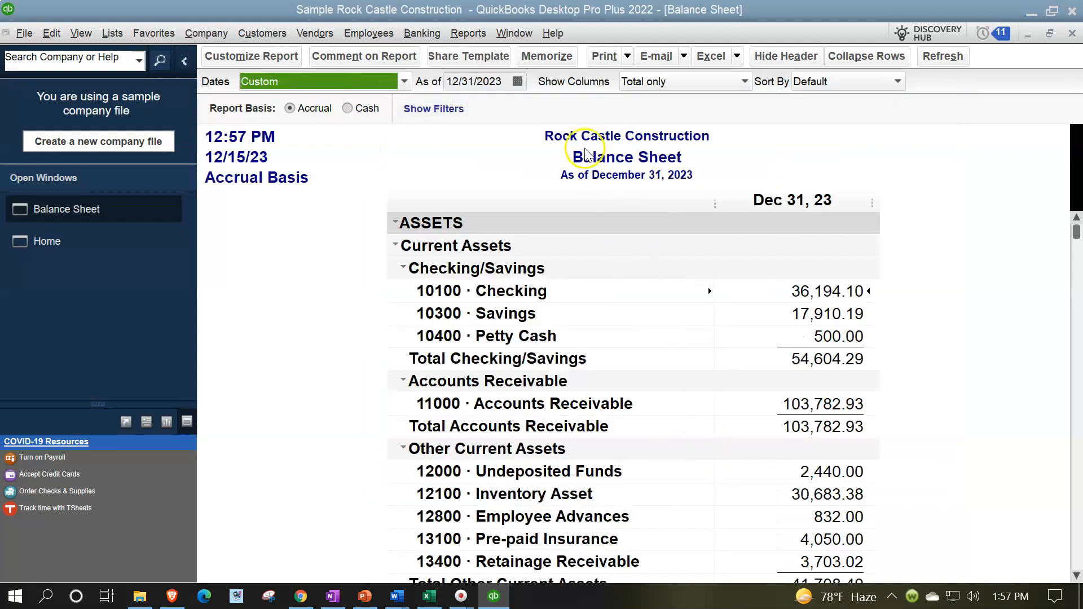
Run the Profit & Loss Standard report and set its To date to 12/31/2023
click(467, 33)
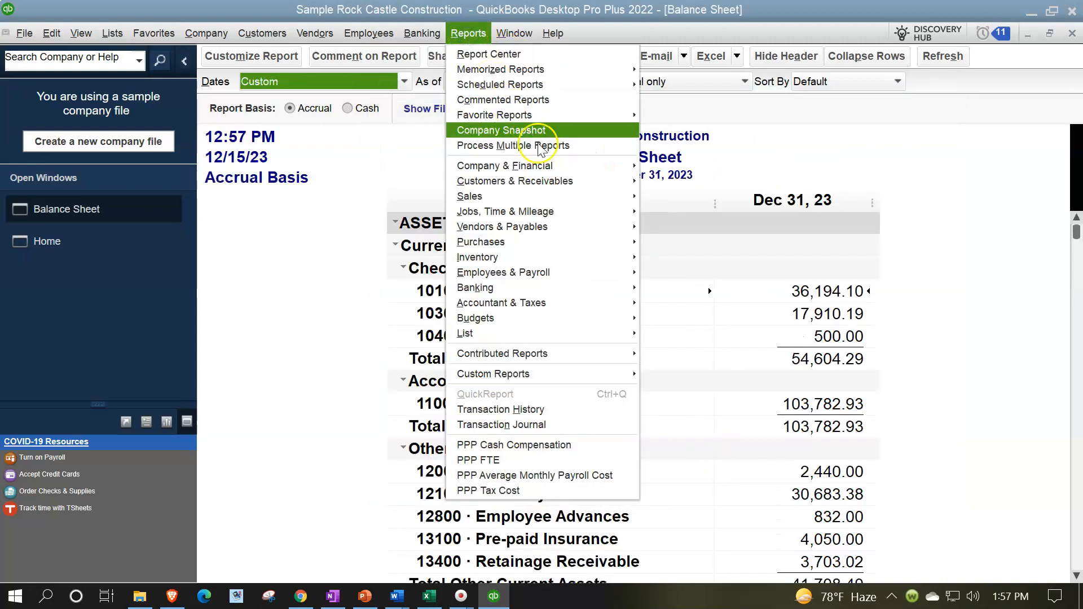
mouse_move(505, 164)
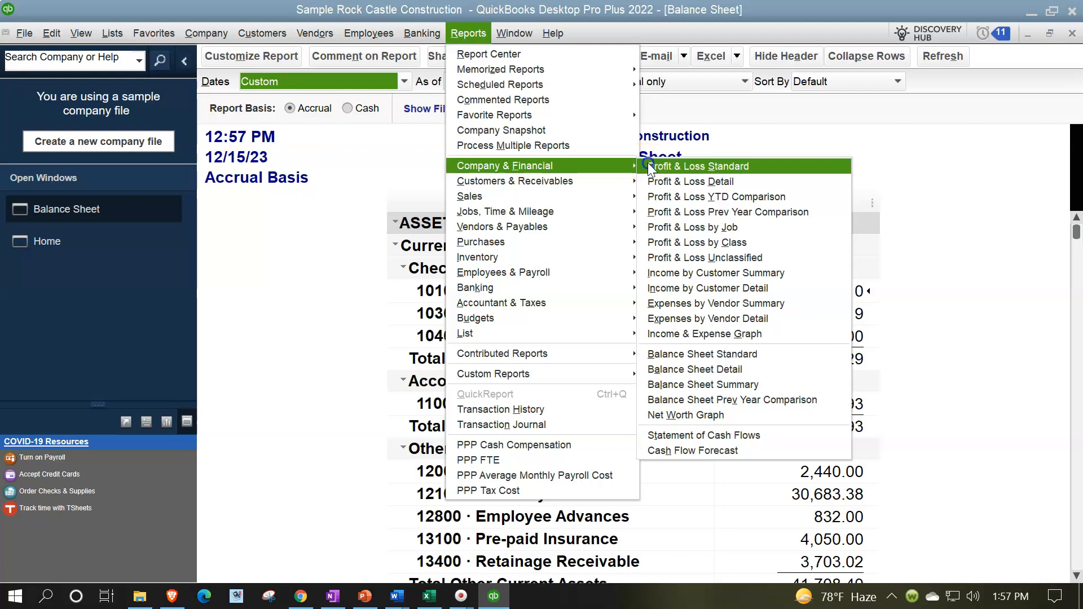
click(699, 165)
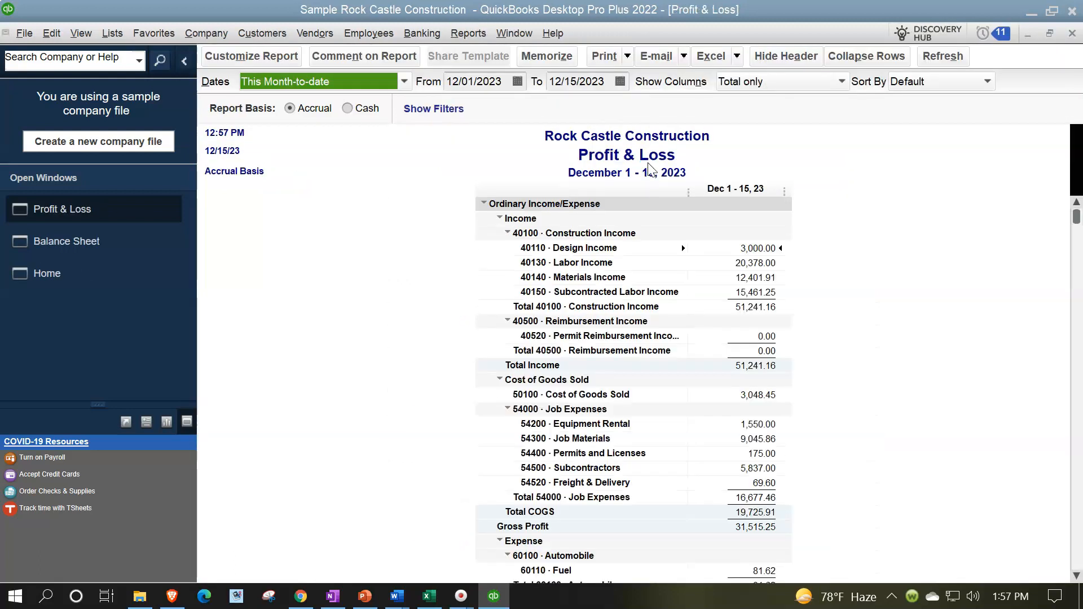
text(123)
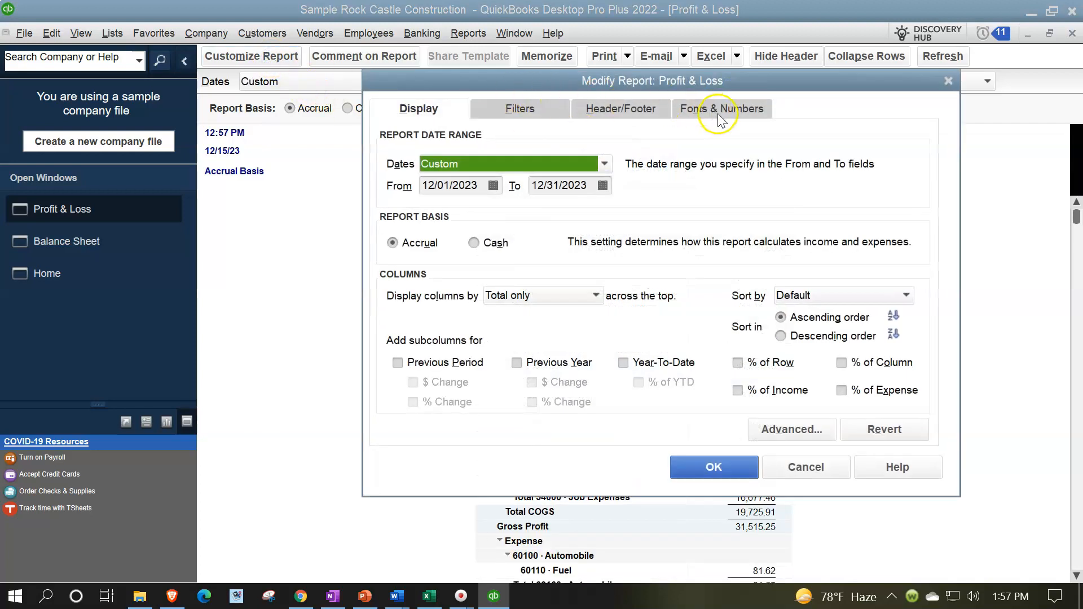
Enlarge the Column Labels font on Fonts & Numbers and apply it to the Profit & Loss
click(720, 108)
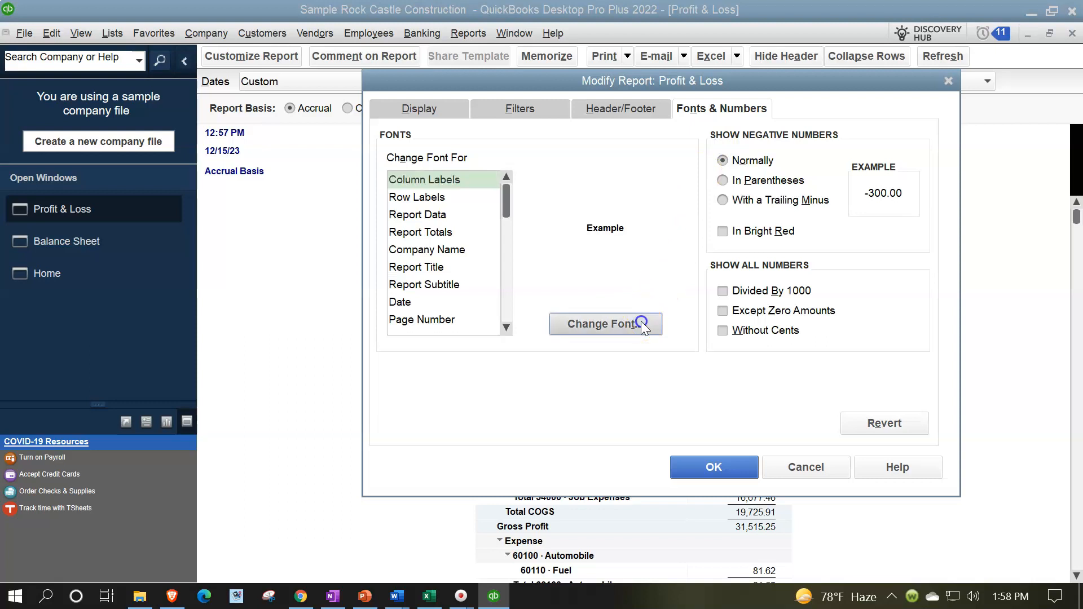
click(603, 324)
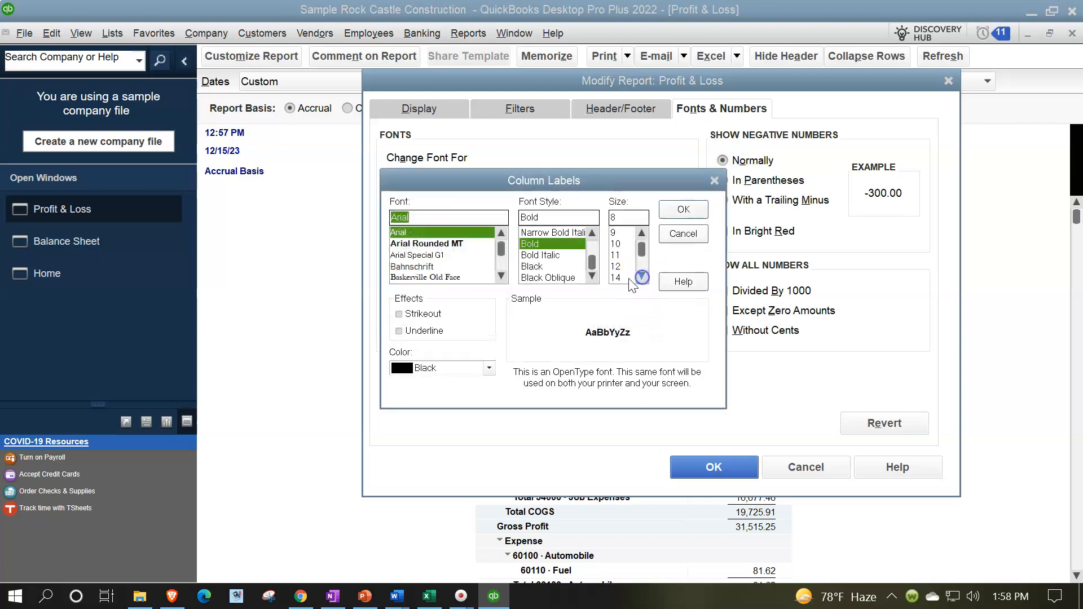
click(681, 210)
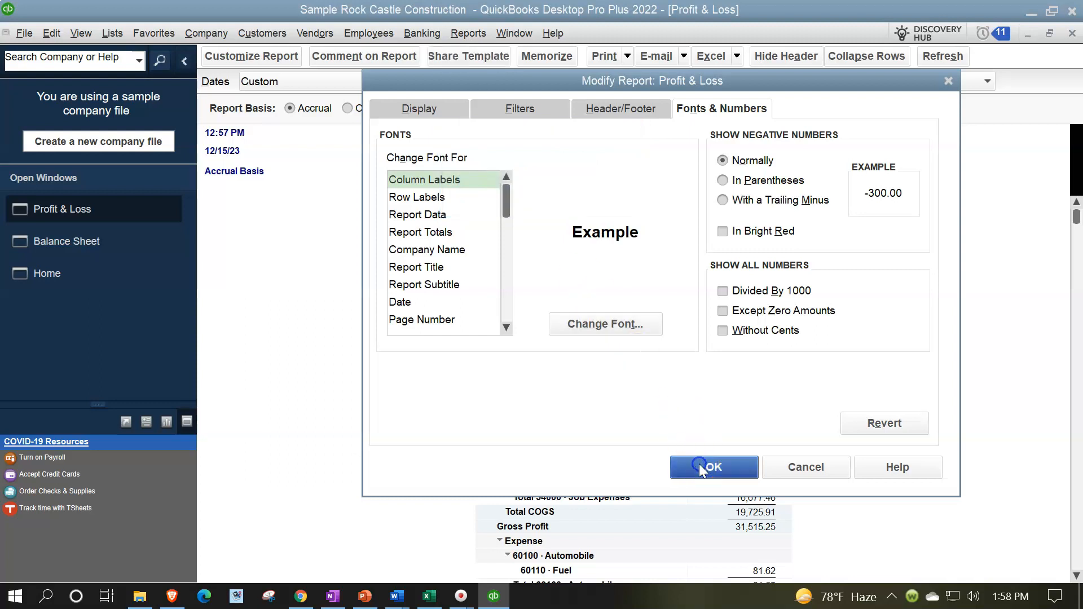
click(713, 467)
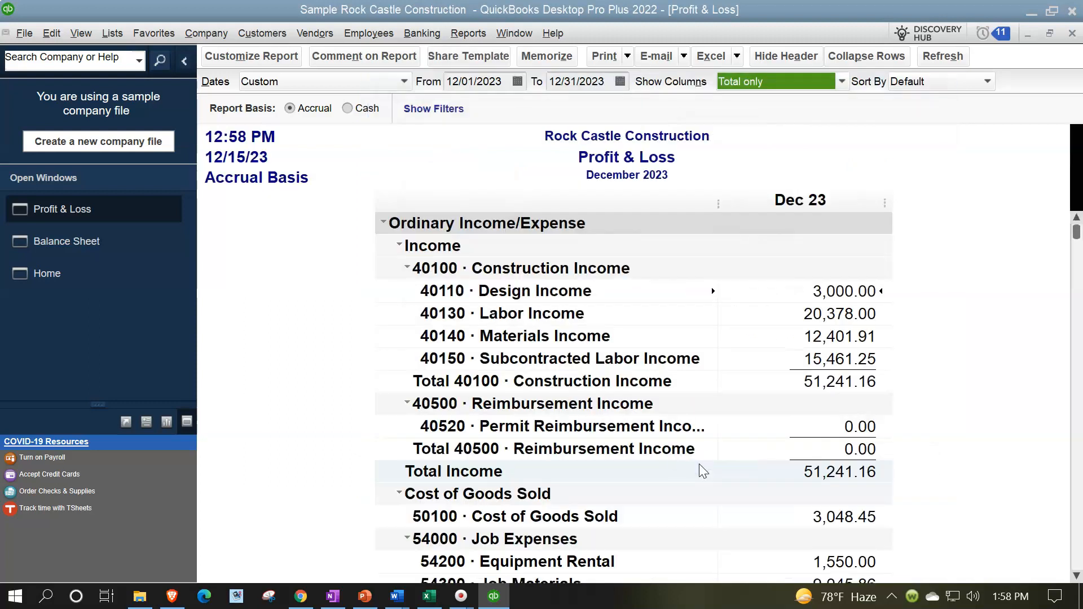
mouse_move(82, 242)
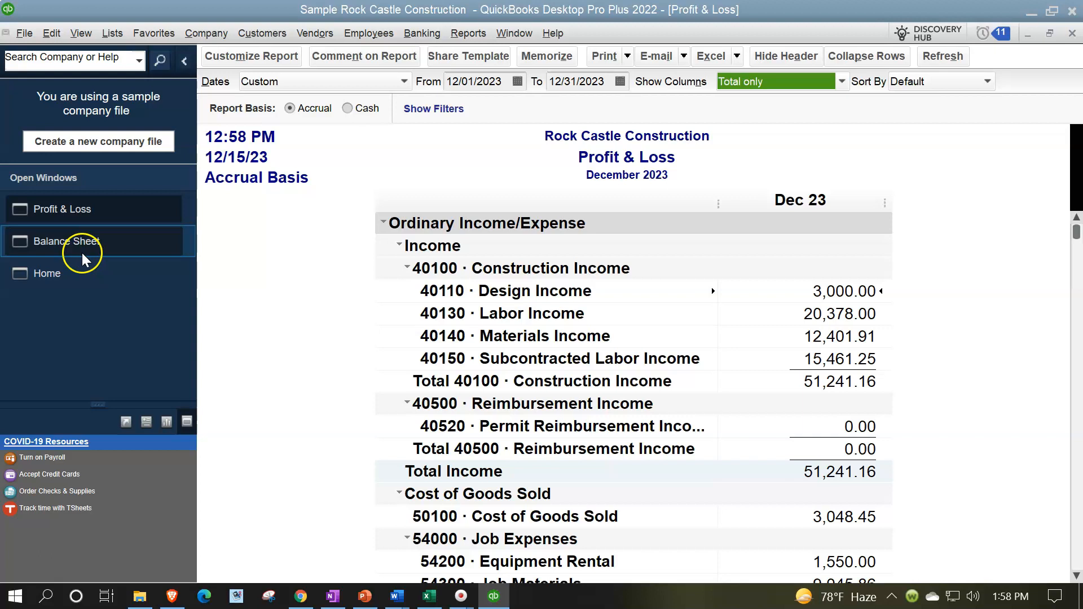
Switch back to the Balance Sheet and scroll to Accounts Payable totalling 26,636.92
click(66, 242)
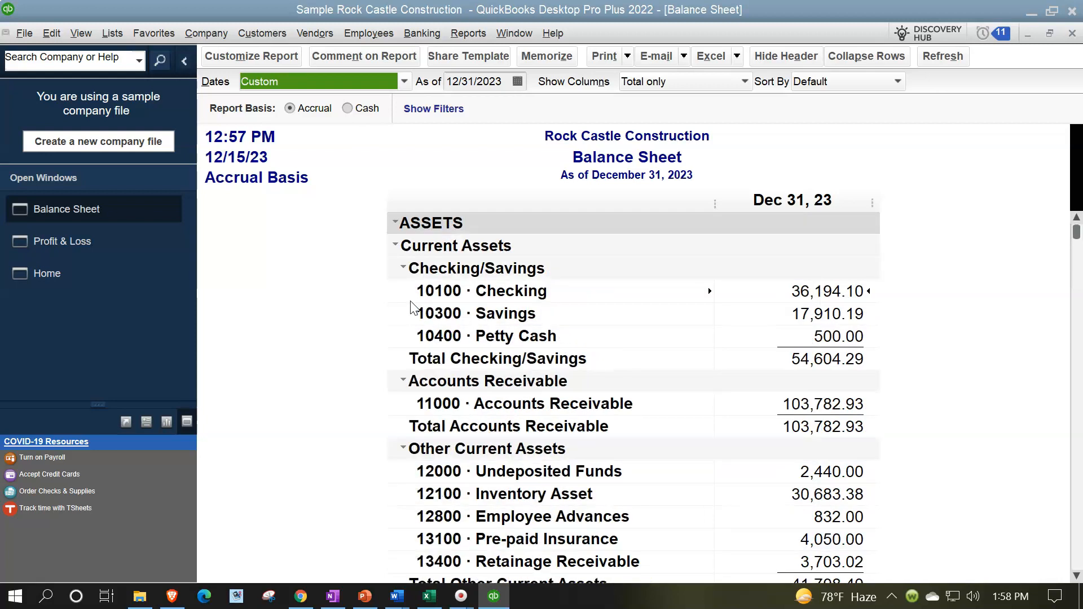
scroll(down, 3)
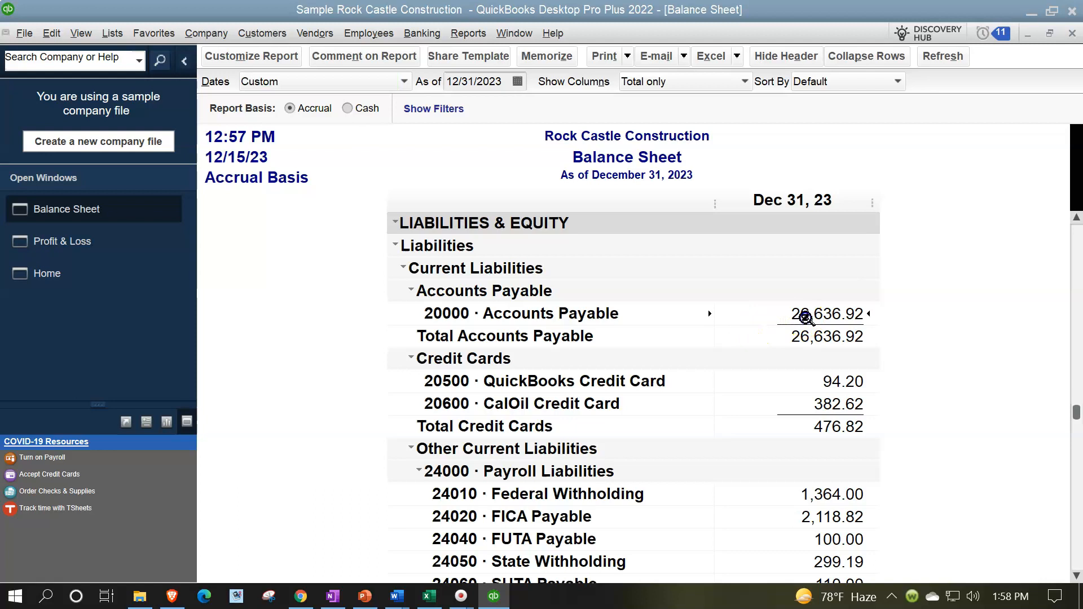
mouse_move(933, 365)
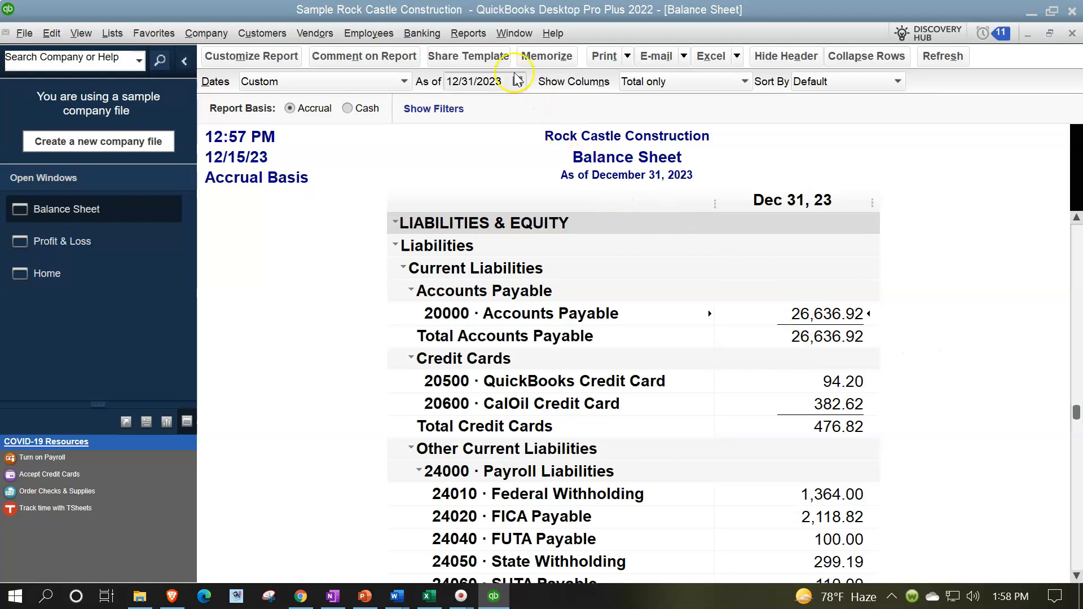
click(467, 33)
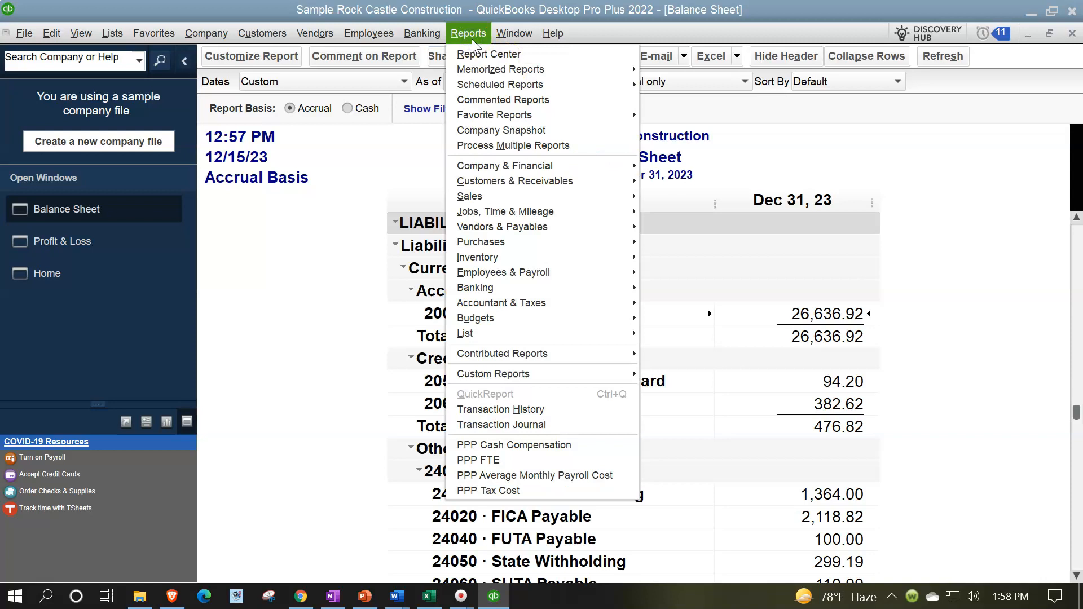
mouse_move(502, 227)
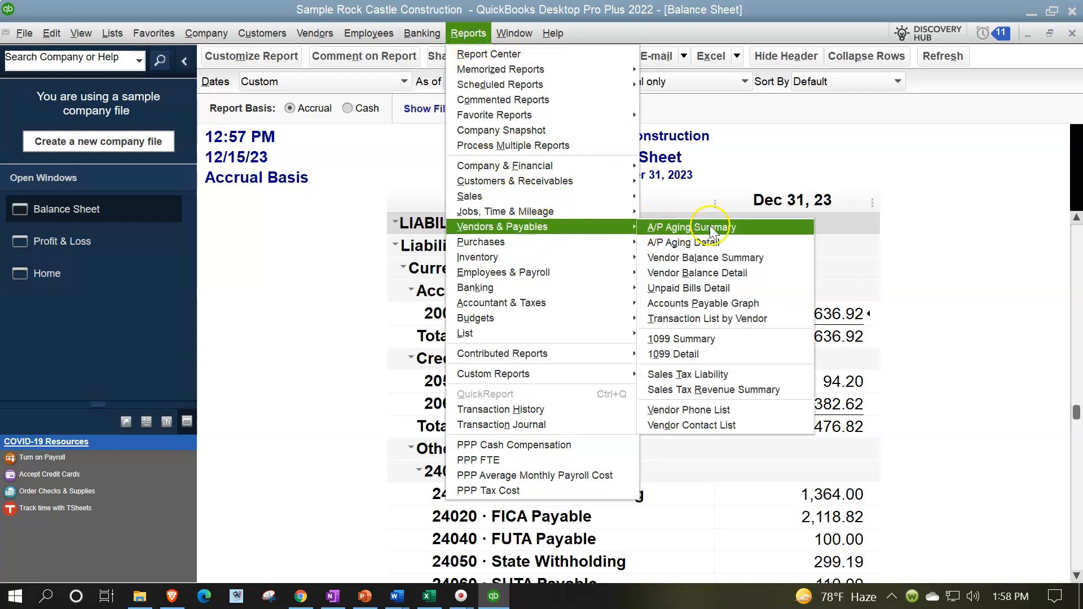
mouse_move(711, 243)
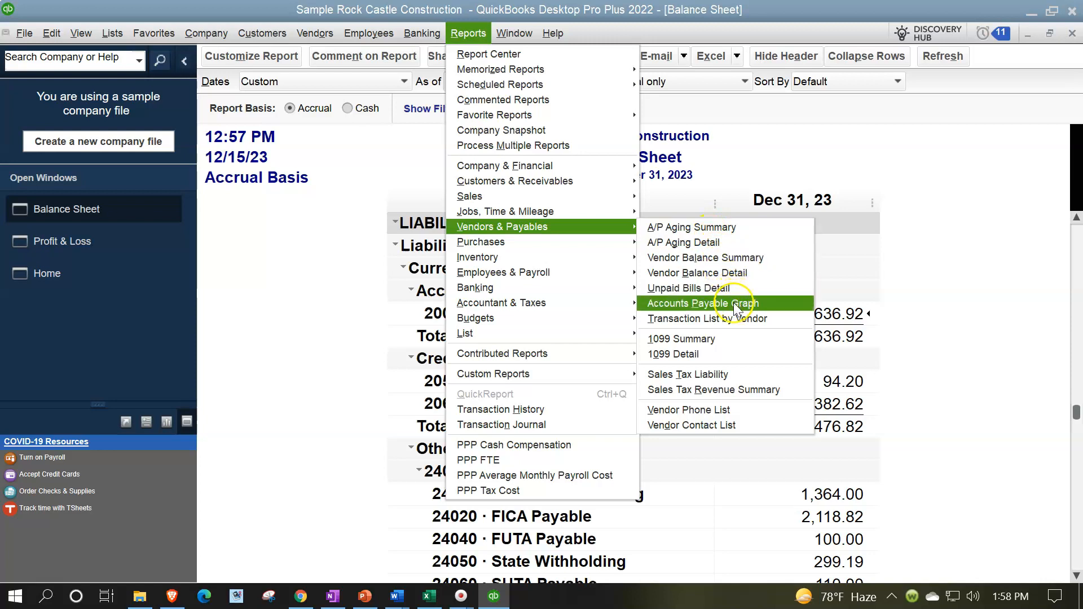
mouse_move(736, 307)
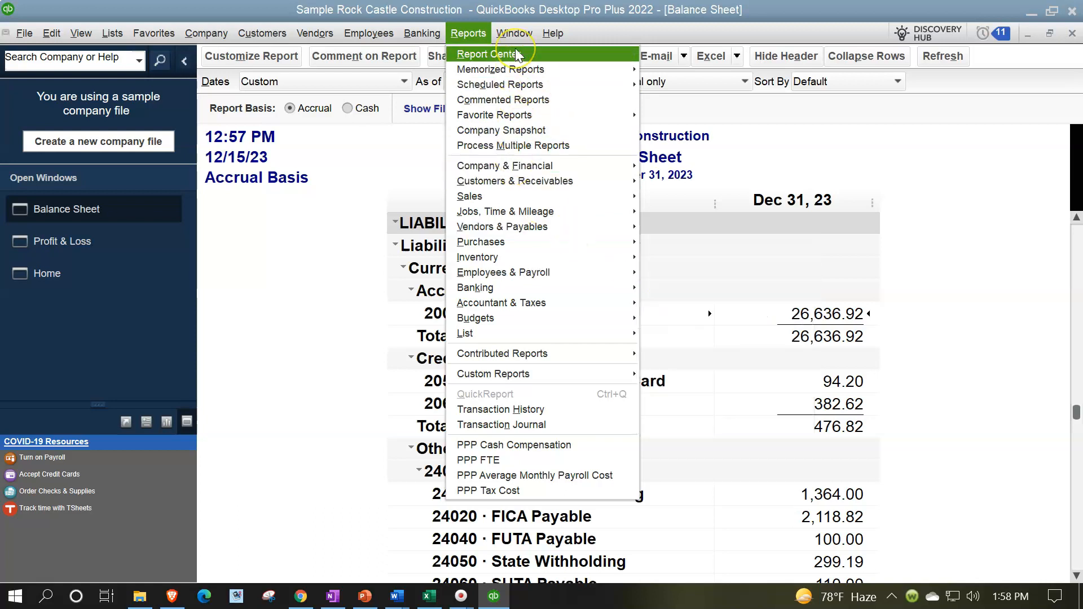
click(515, 33)
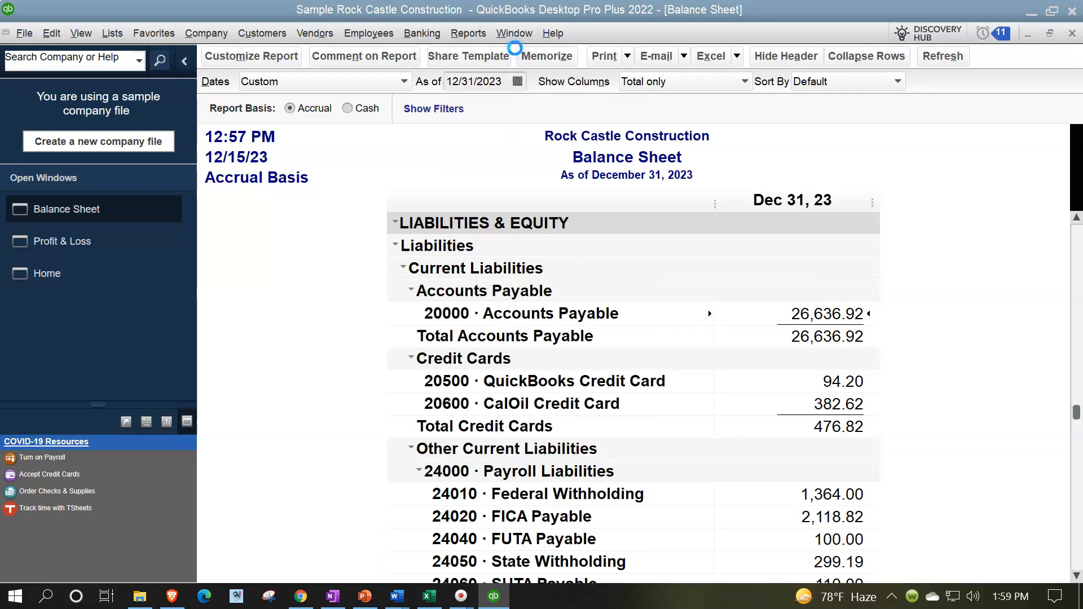
Show the Vendors & Payables reports in Report Center and scroll to the Accounts Payable Graph card
click(468, 33)
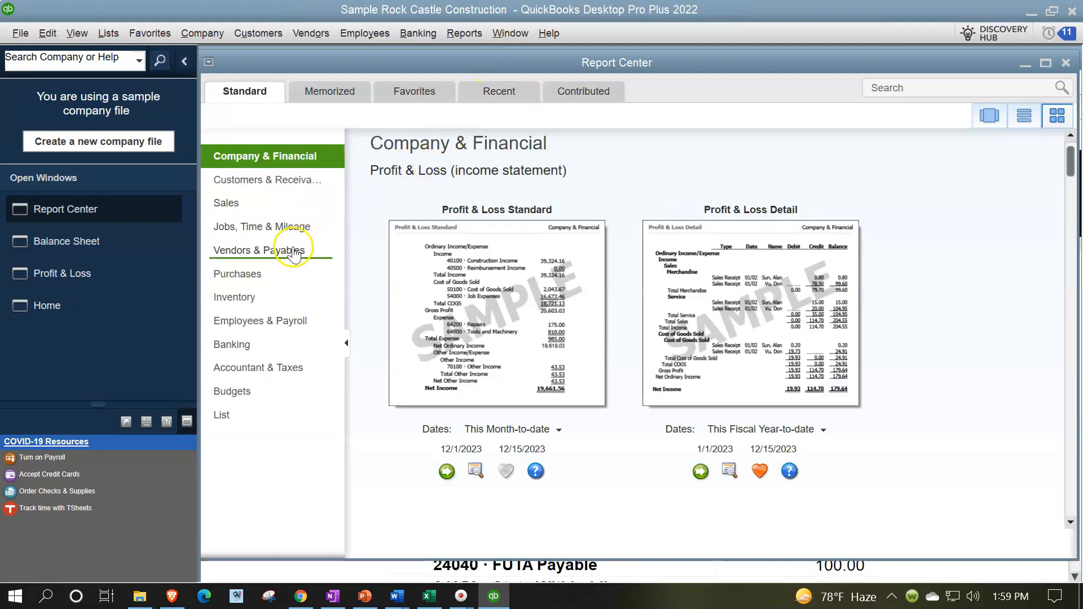
click(260, 250)
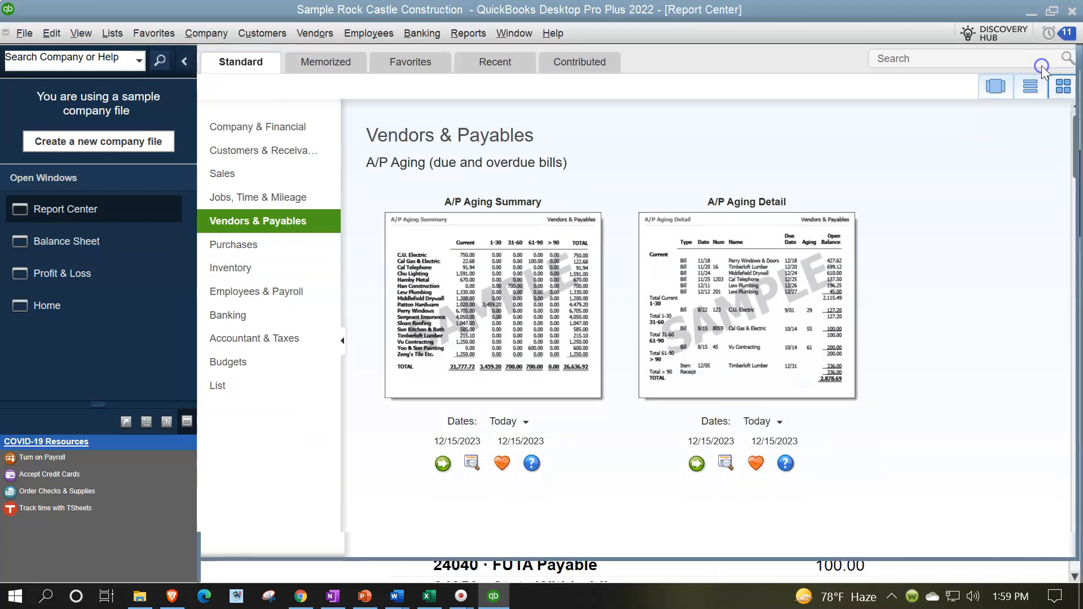
scroll(down, 3)
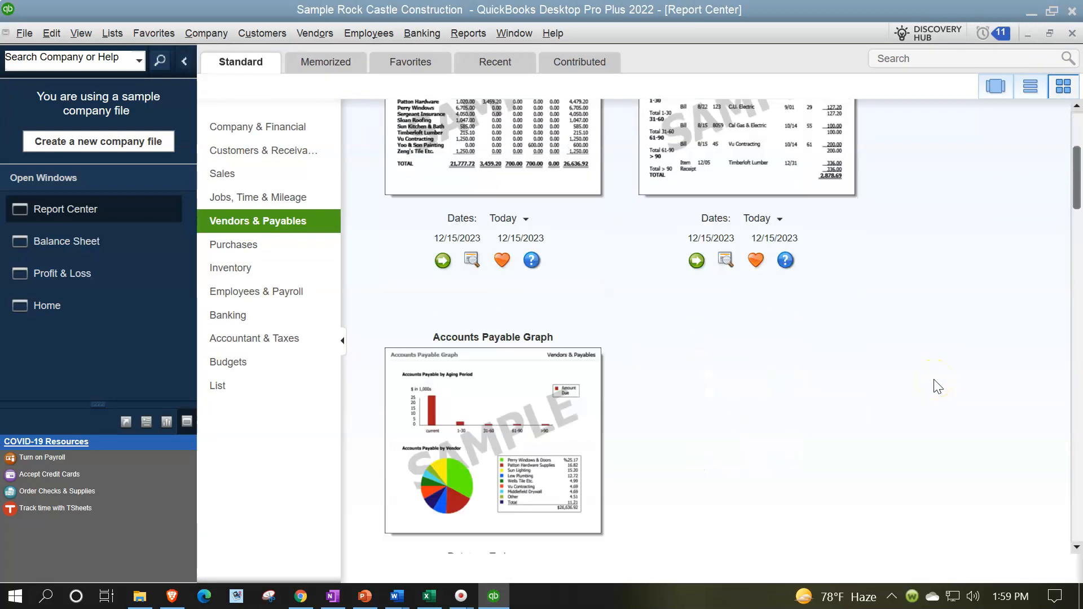
scroll(down, 3)
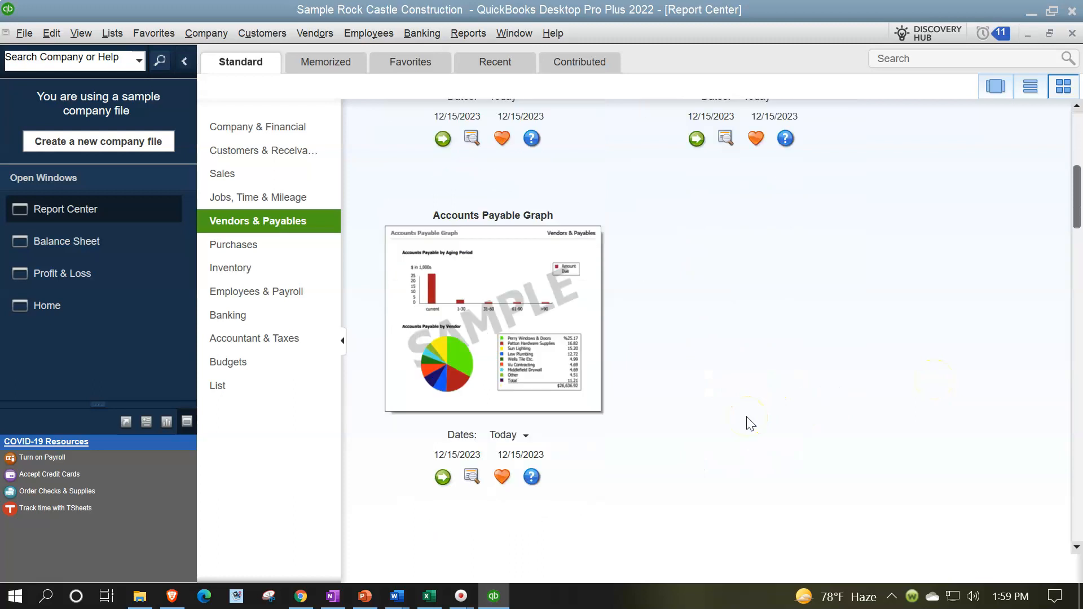
mouse_move(441, 476)
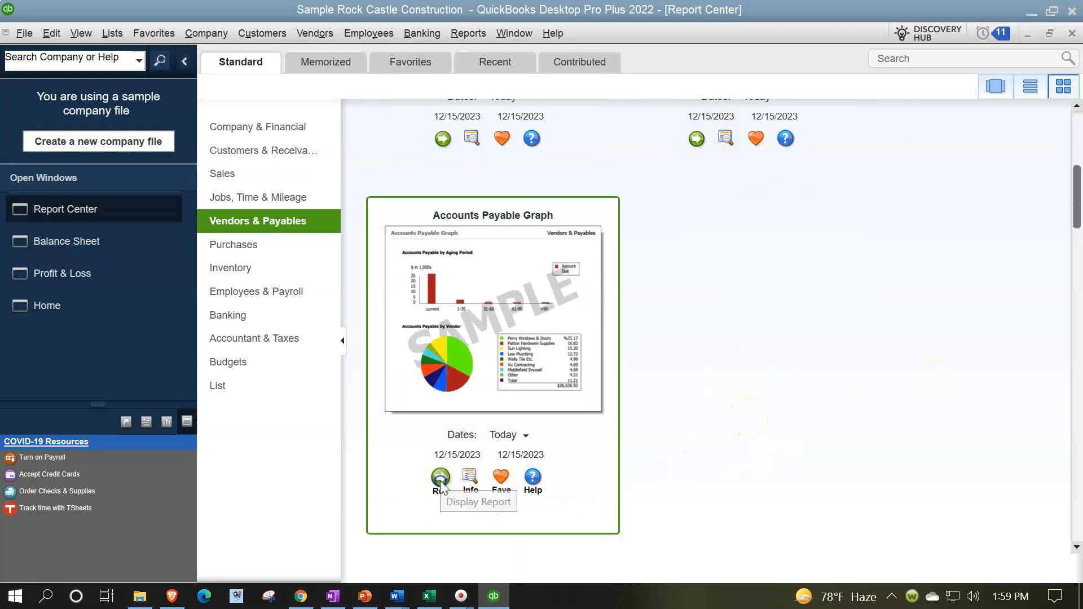
Run the Accounts Payable graph and set Show Aging as of 12/31/2023
click(442, 480)
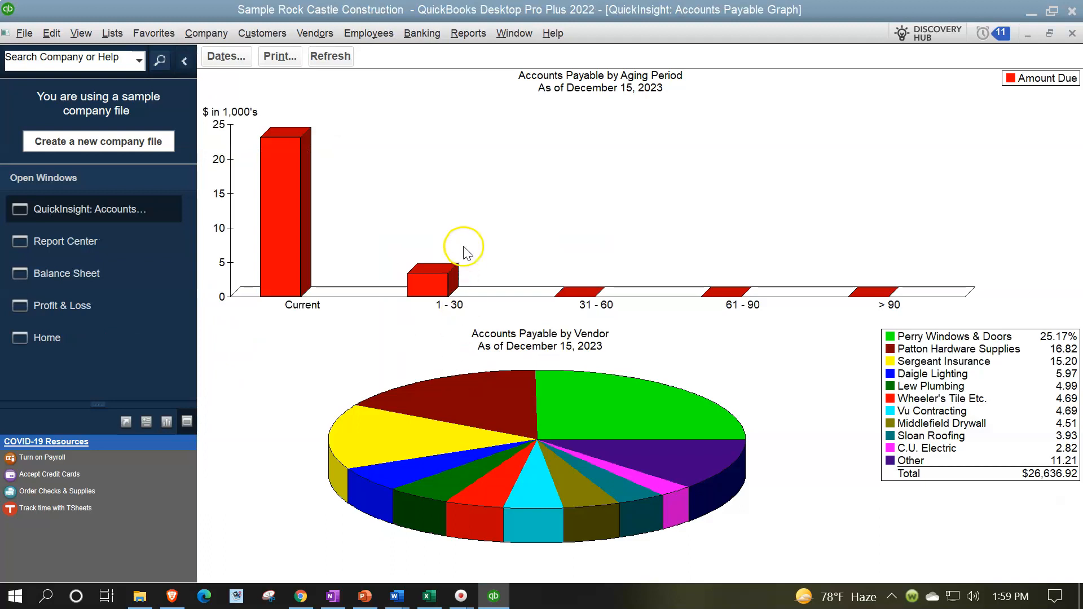
click(226, 56)
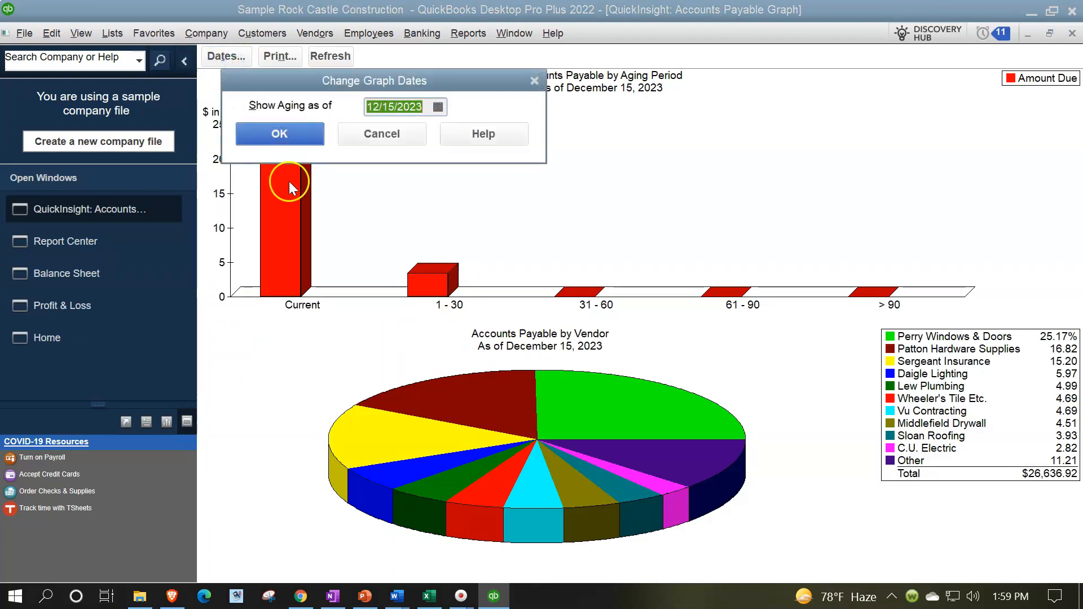
text(1231)
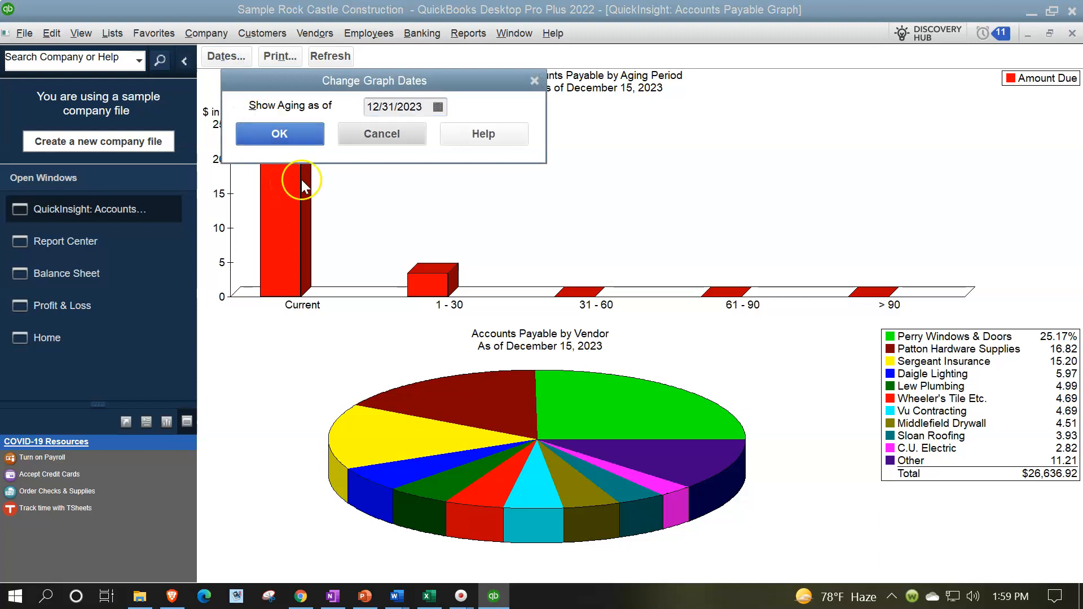
click(279, 133)
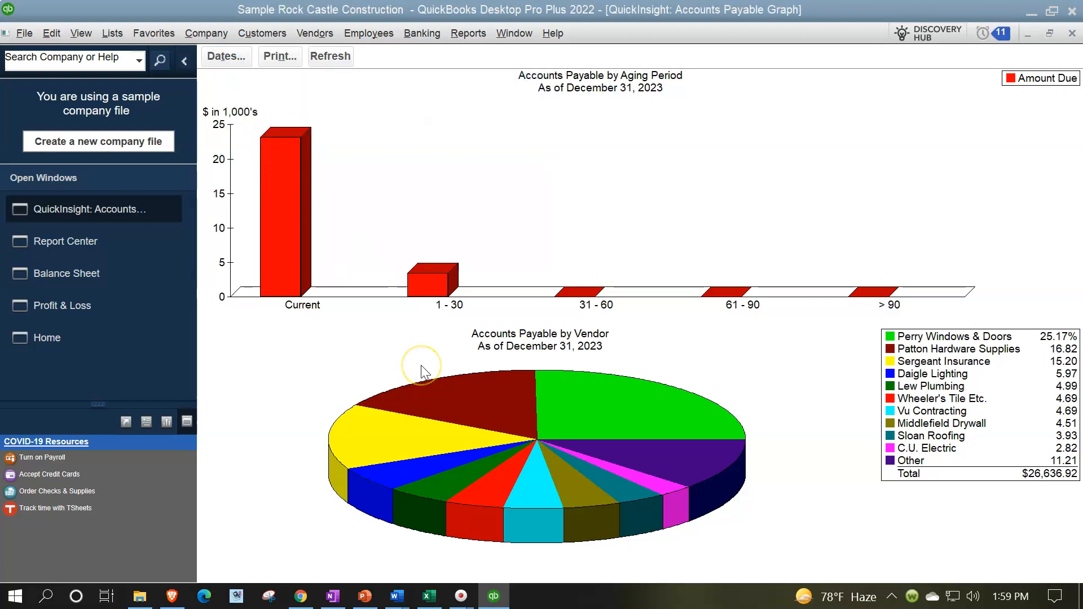
mouse_move(371, 302)
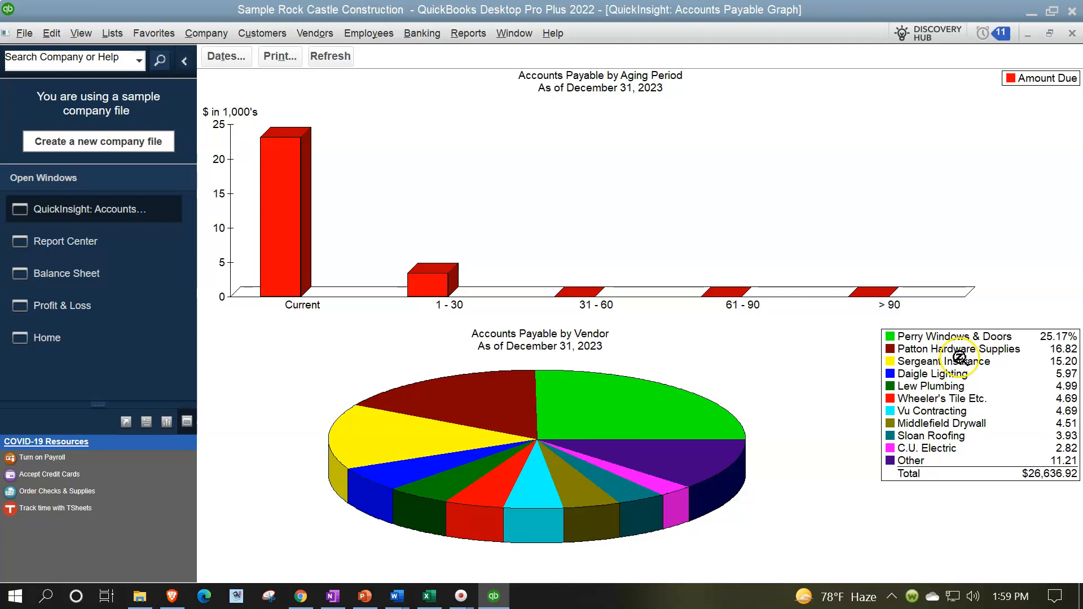
mouse_move(933, 373)
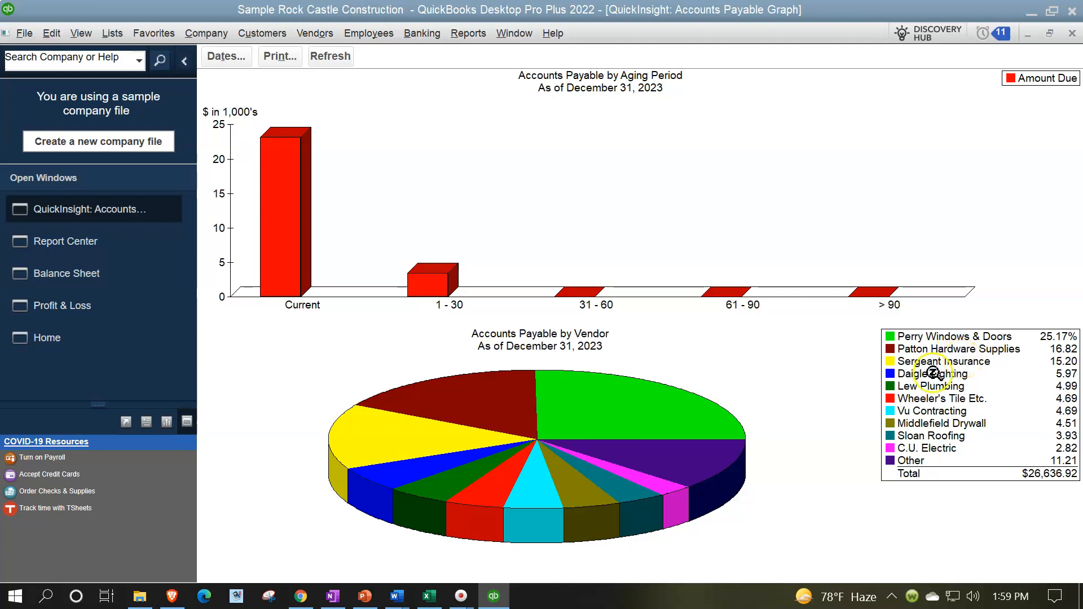
mouse_move(878, 439)
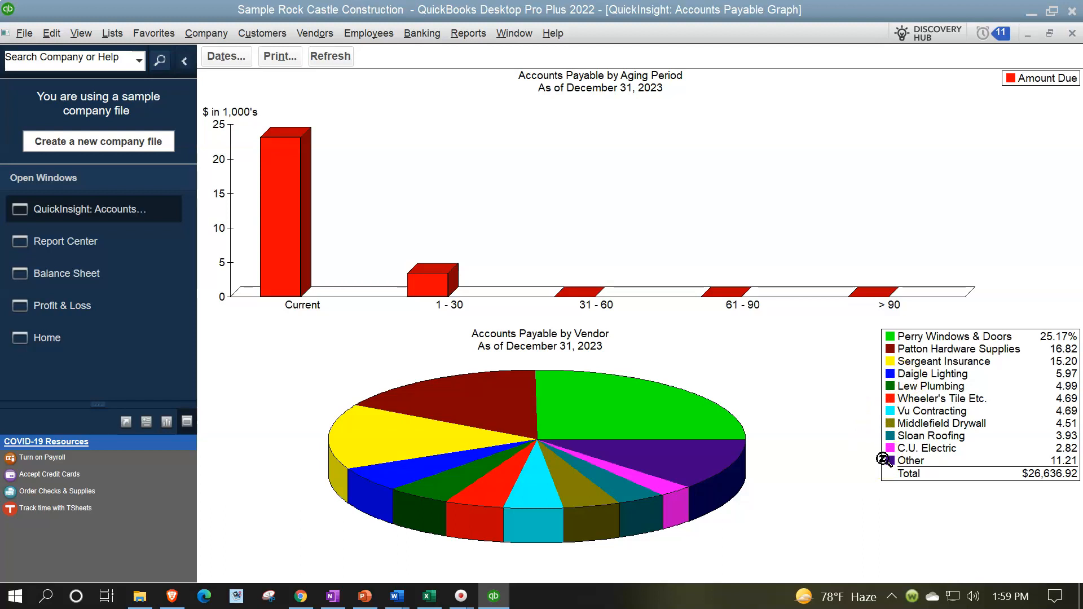
mouse_move(780, 387)
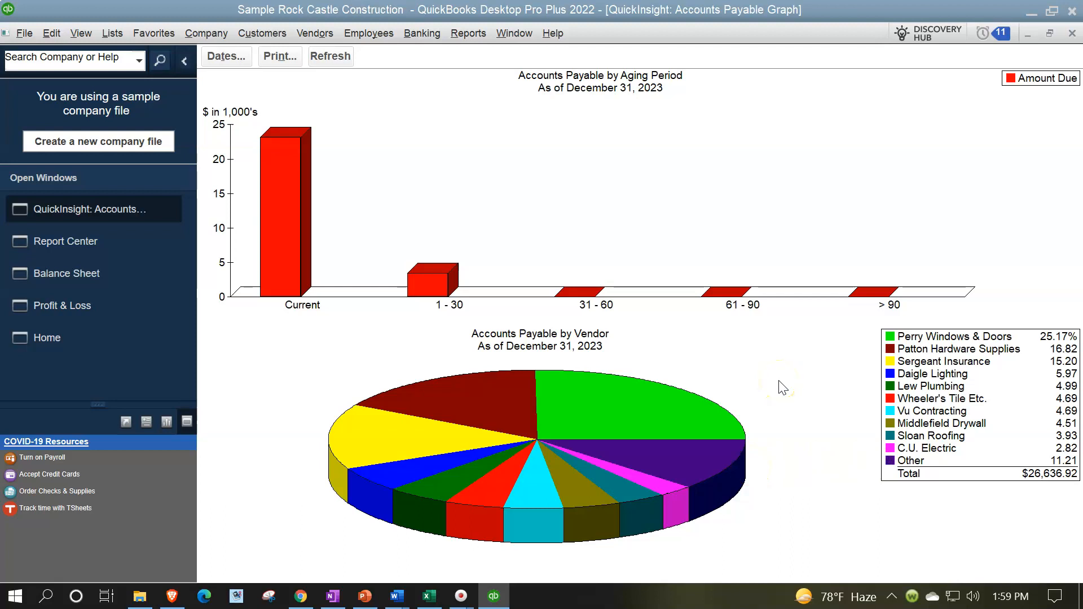
mouse_move(781, 387)
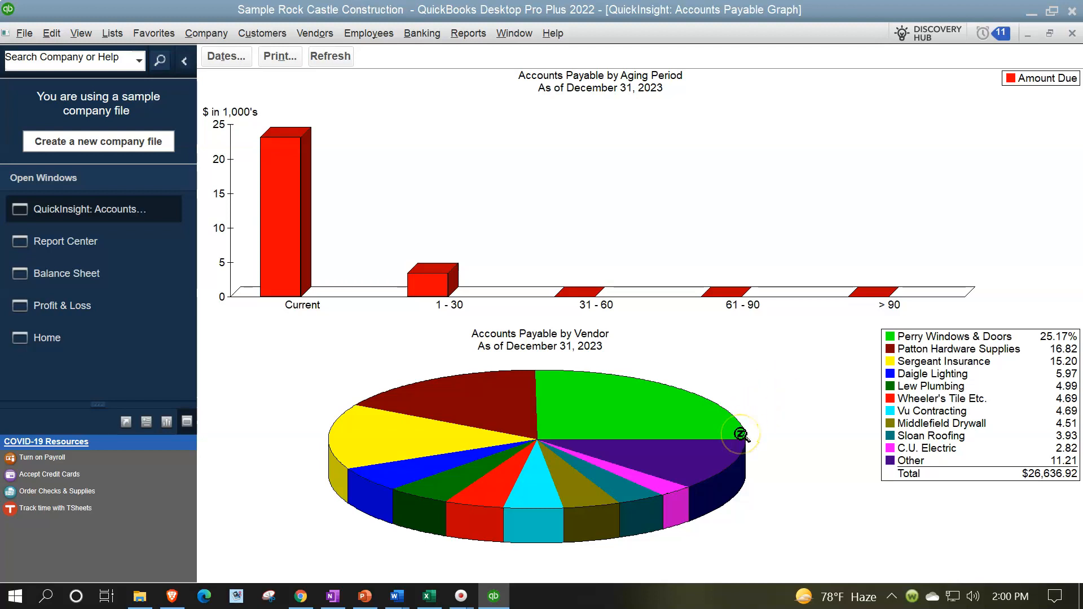
mouse_move(726, 496)
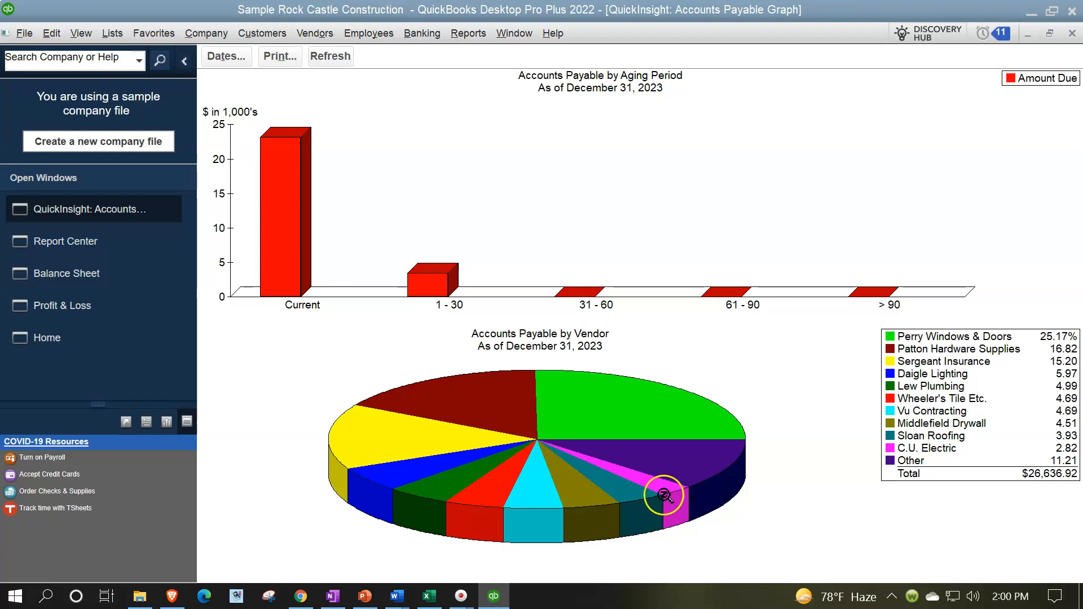
mouse_move(550, 531)
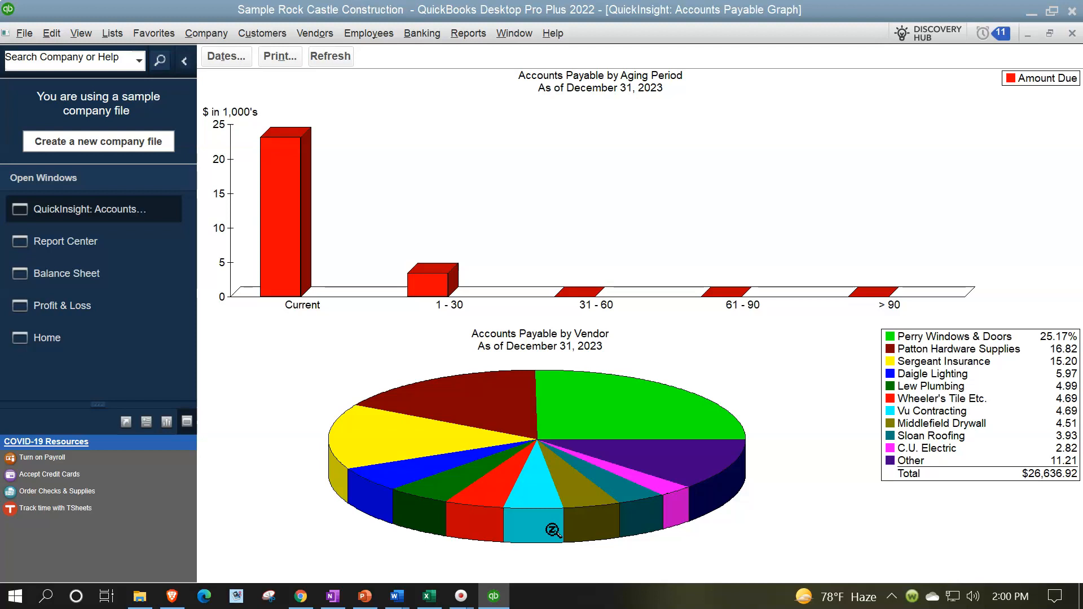
mouse_move(662, 506)
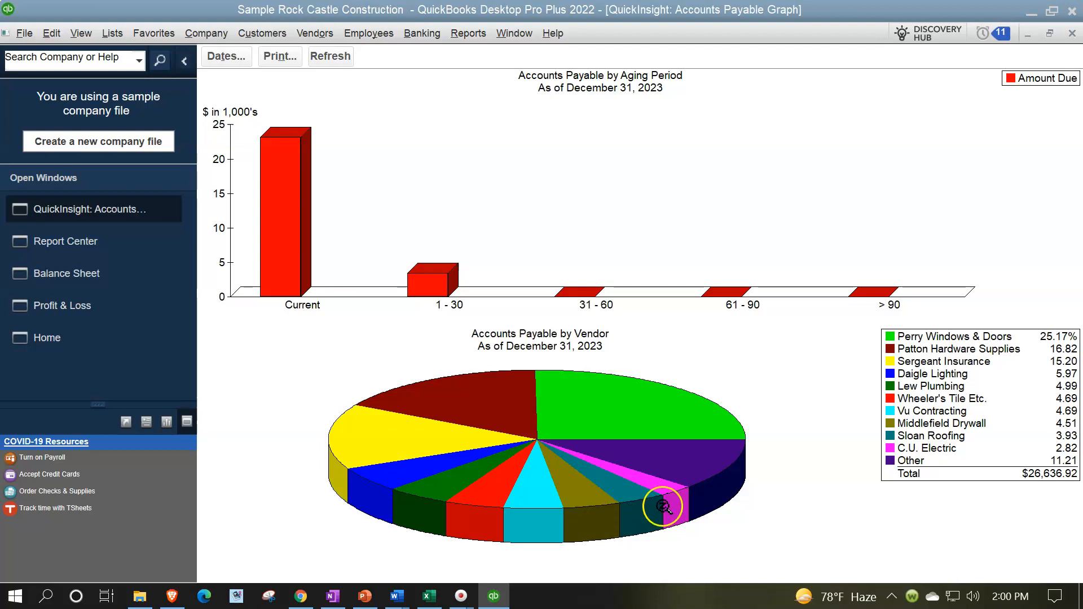
mouse_move(854, 448)
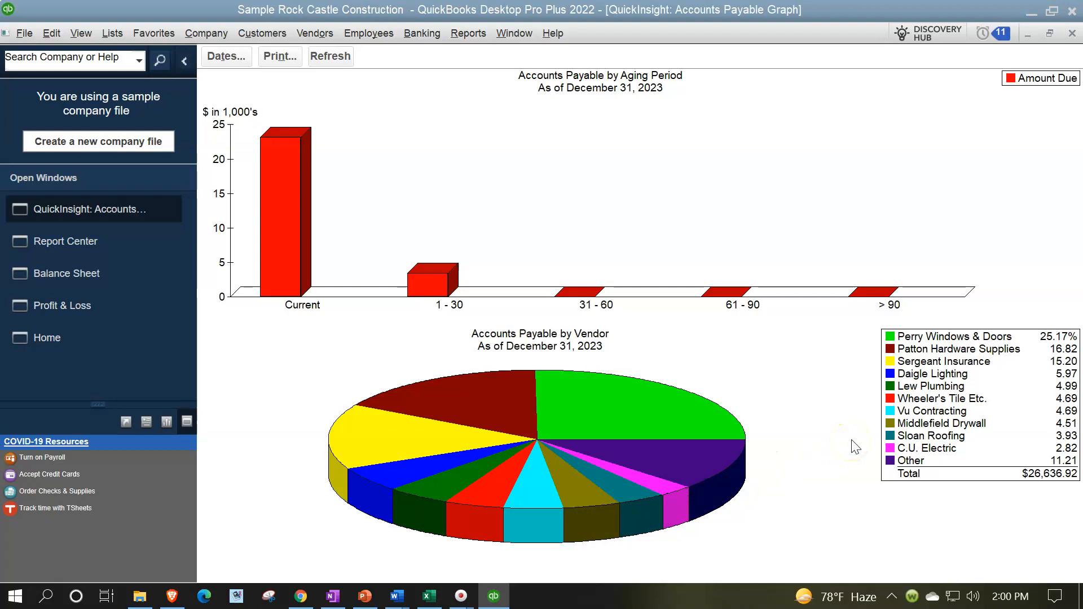
mouse_move(854, 446)
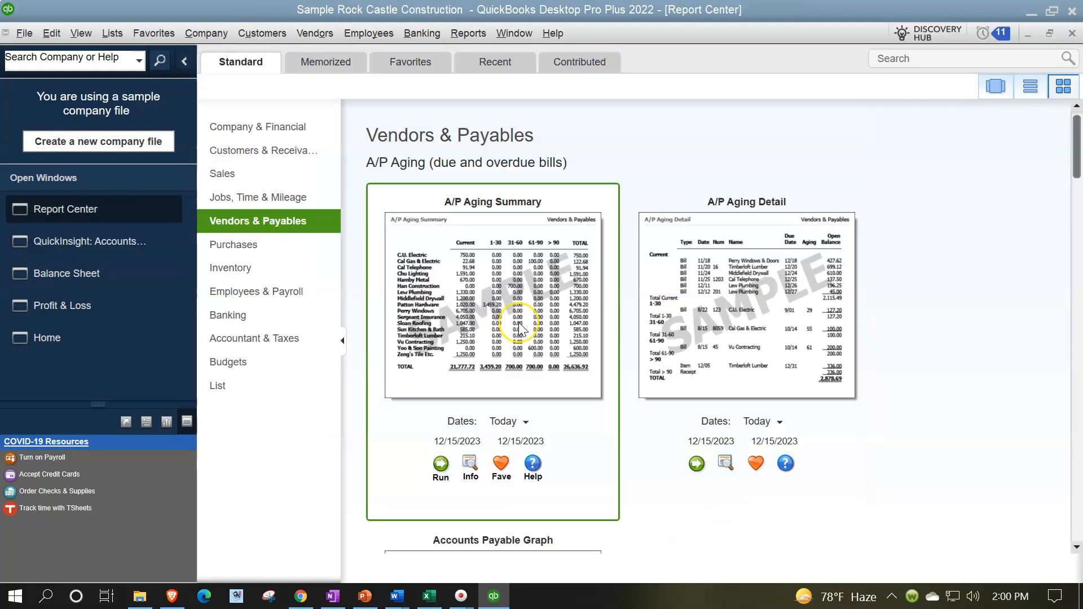
Scroll to Vendor Balances and run the Vendor Balance Summary report
scroll(down, 3)
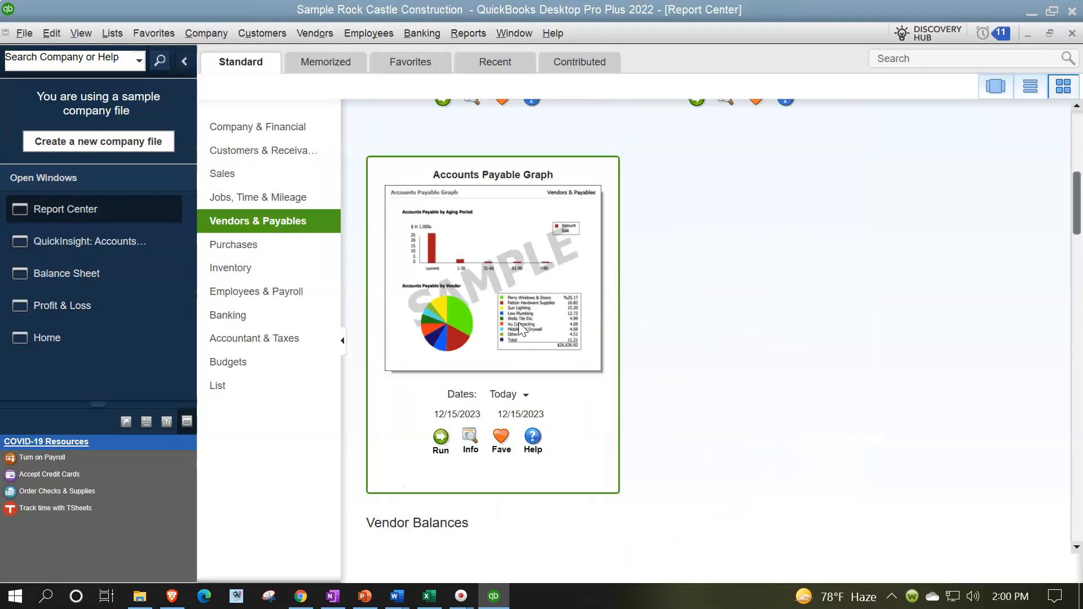
scroll(down, 3)
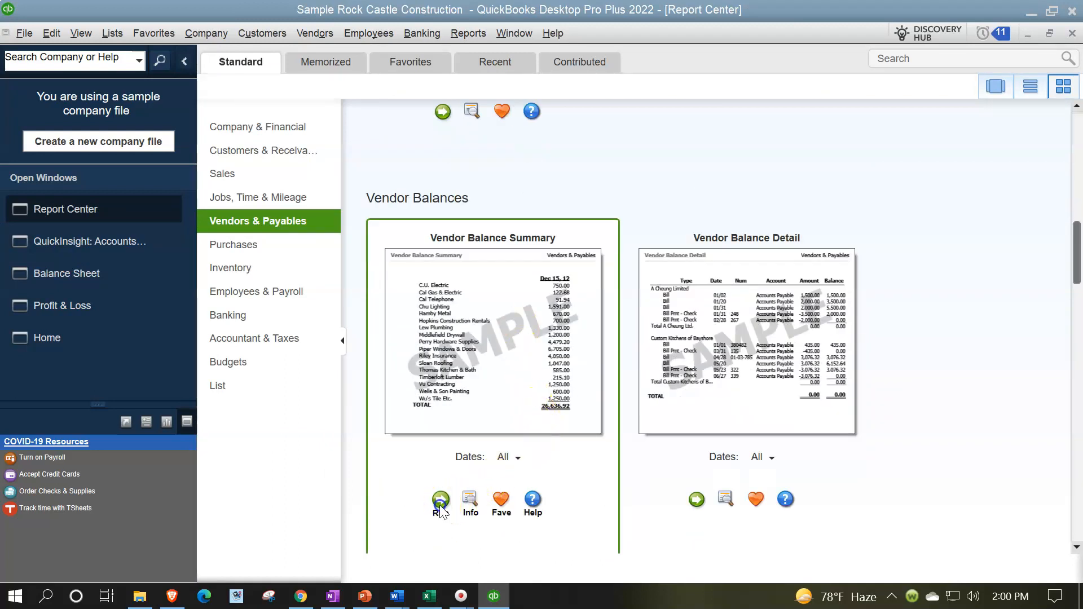
click(441, 499)
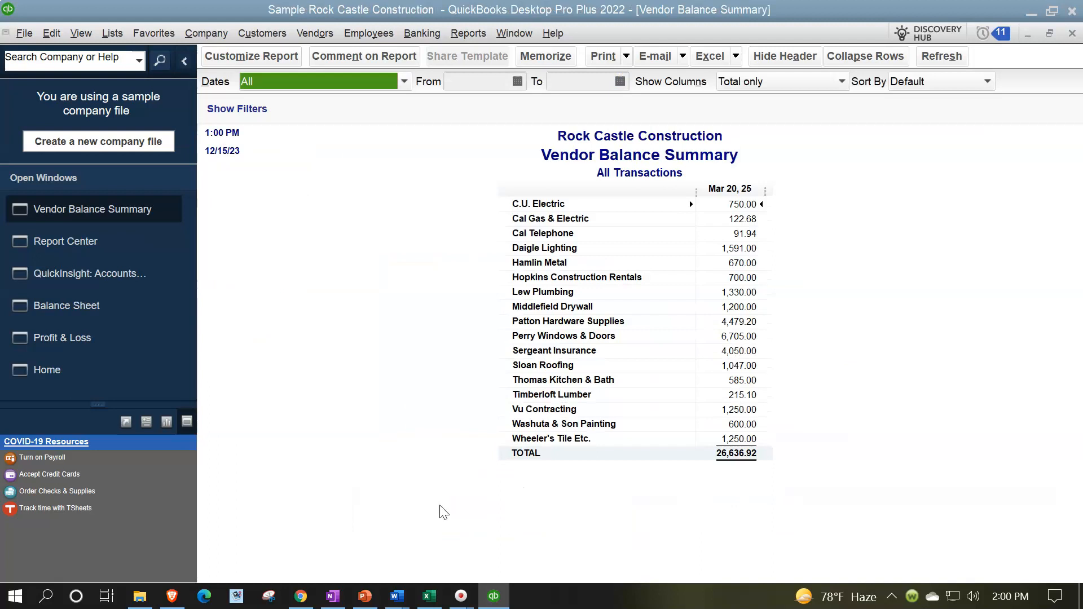
mouse_move(454, 449)
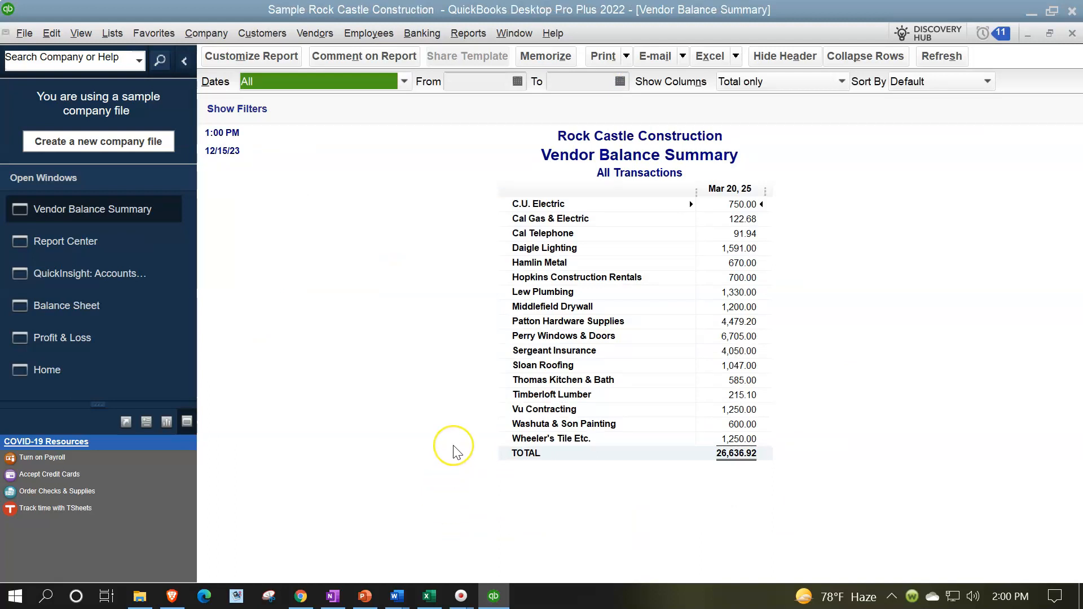
mouse_move(785, 211)
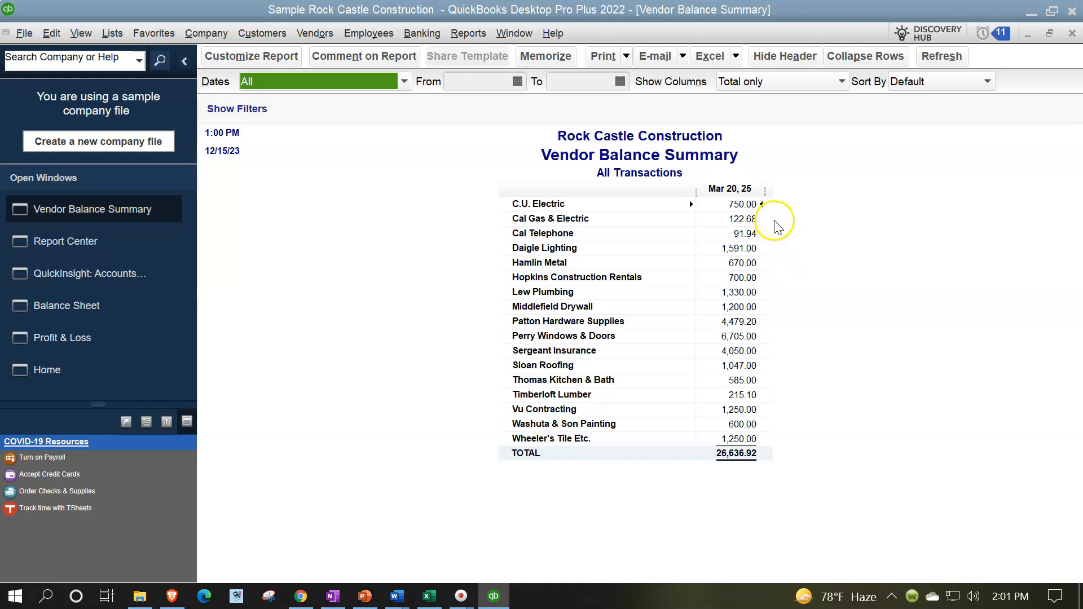
mouse_move(776, 502)
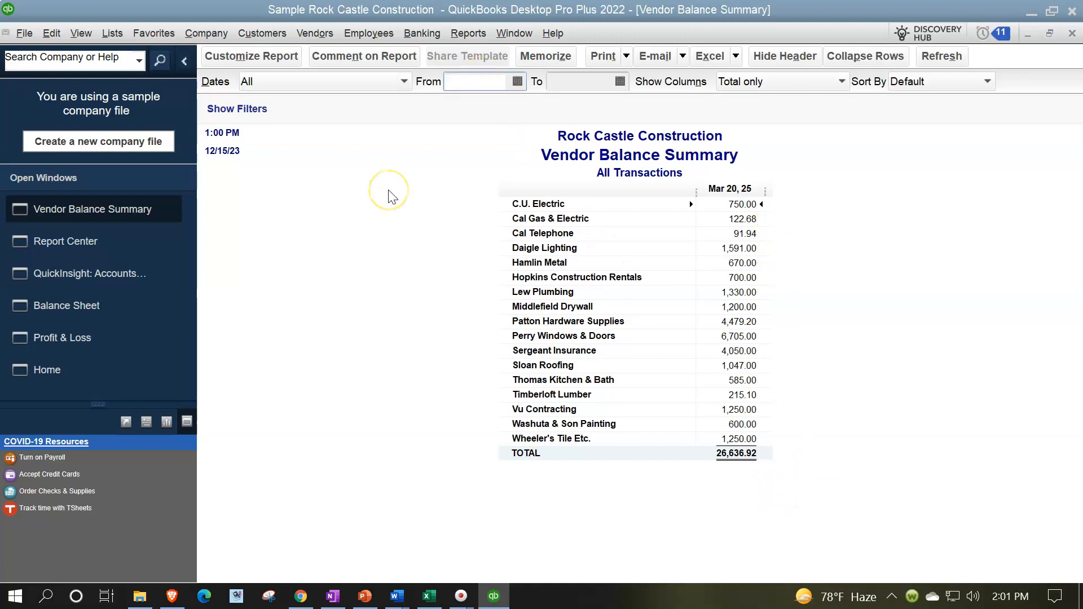
Date the Vendor Balance Summary to end 12/31/2023, then return to the Report Center window
click(479, 81)
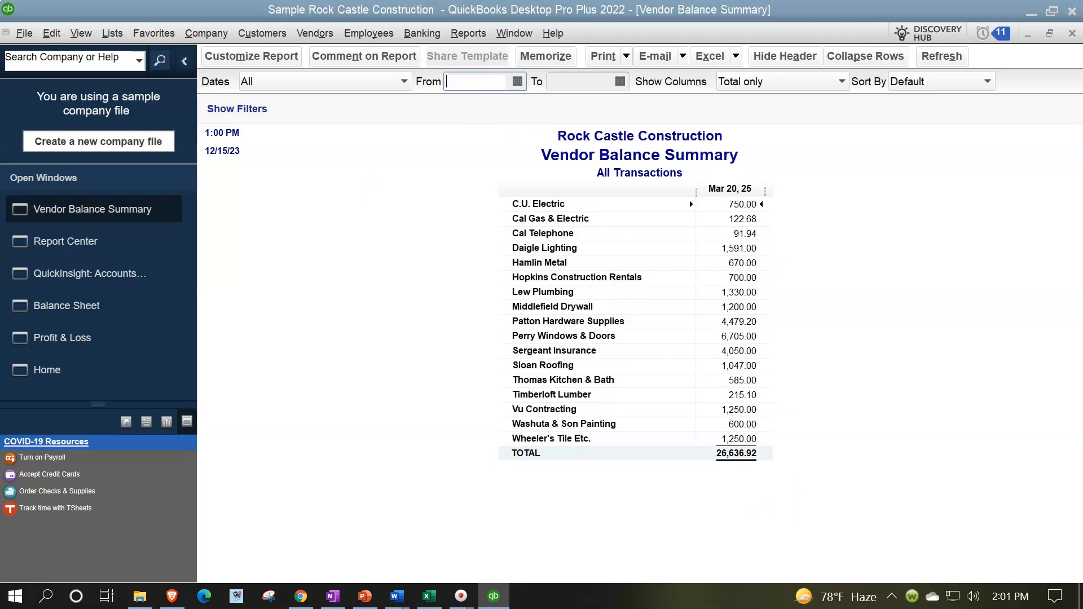
text(01312)
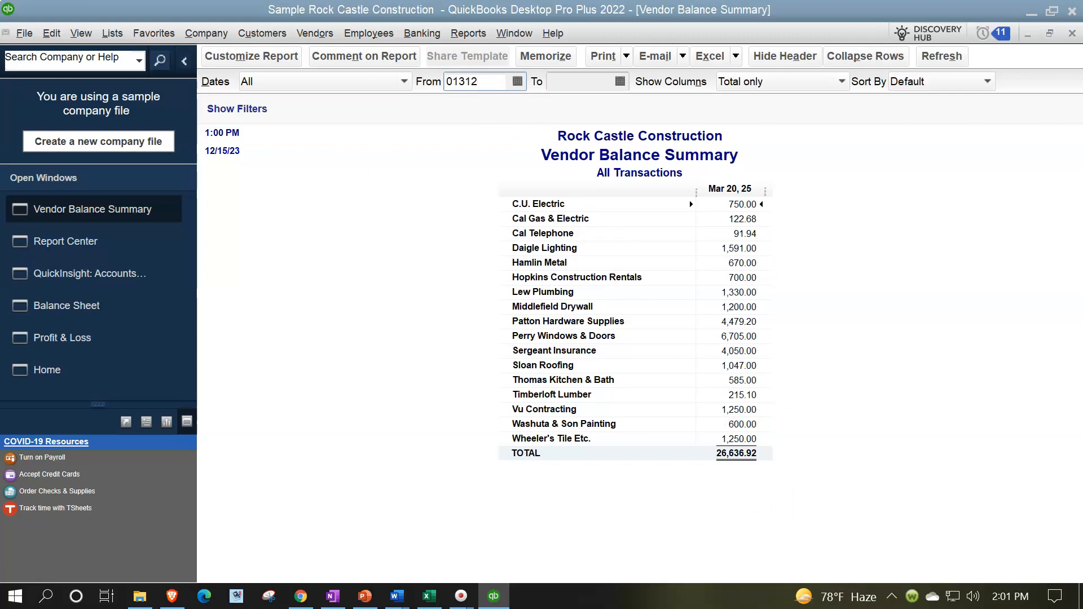
text(123123)
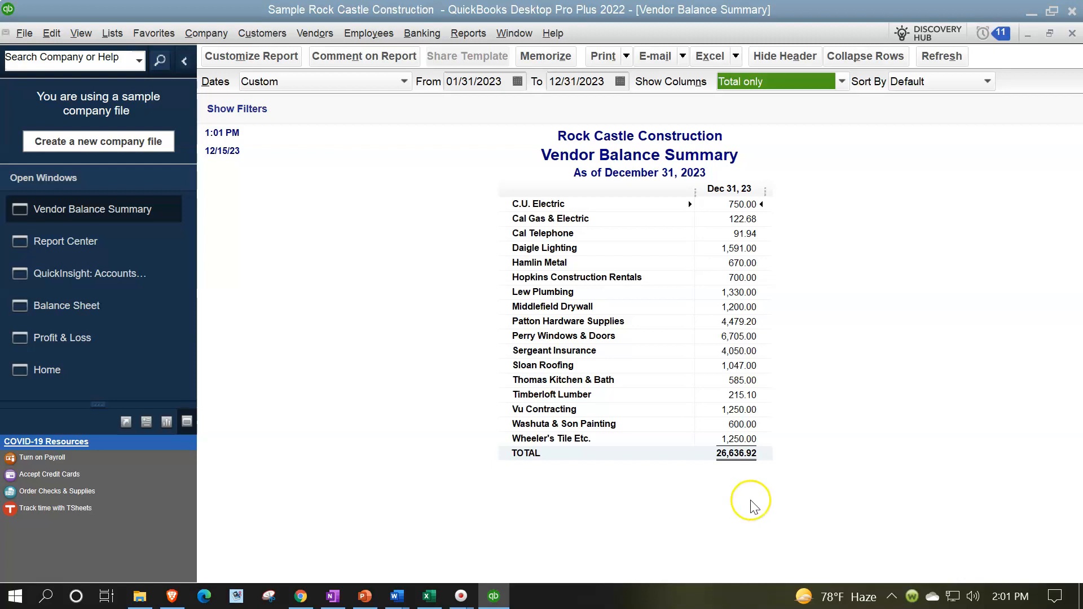
click(65, 241)
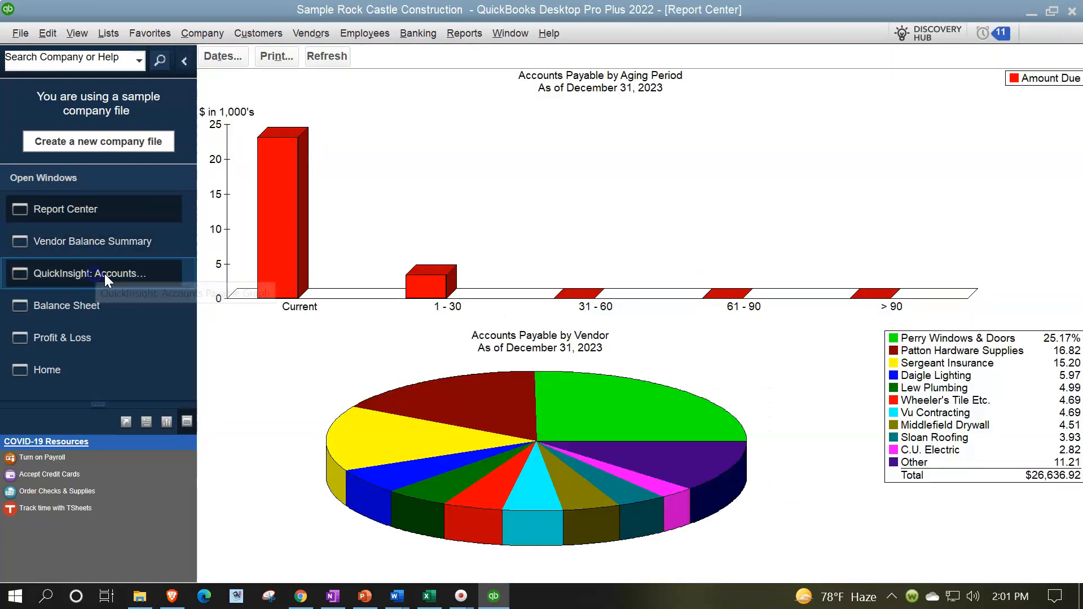
click(95, 273)
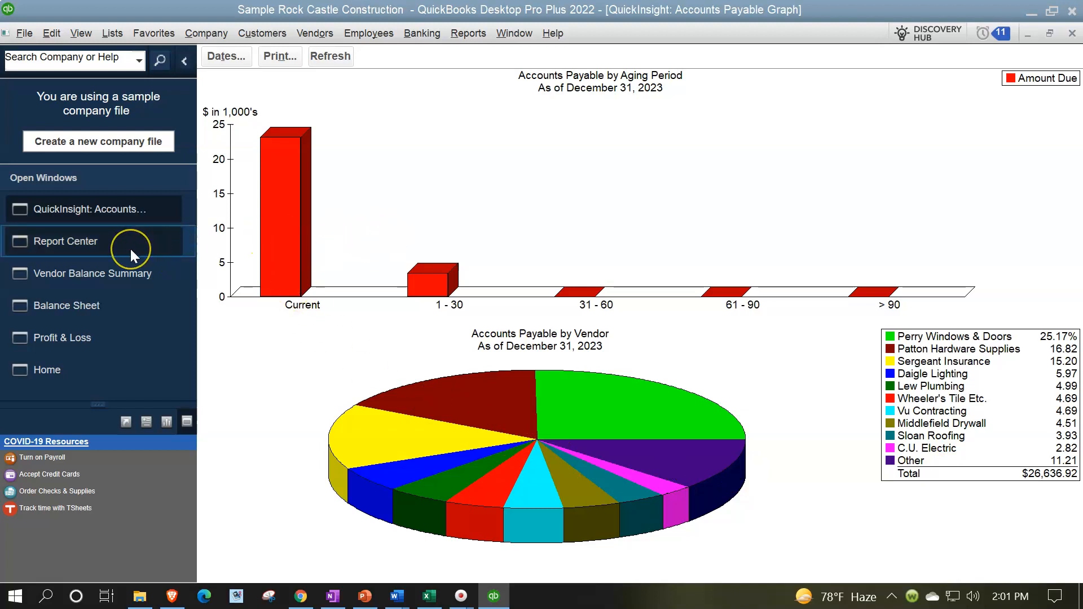
click(65, 241)
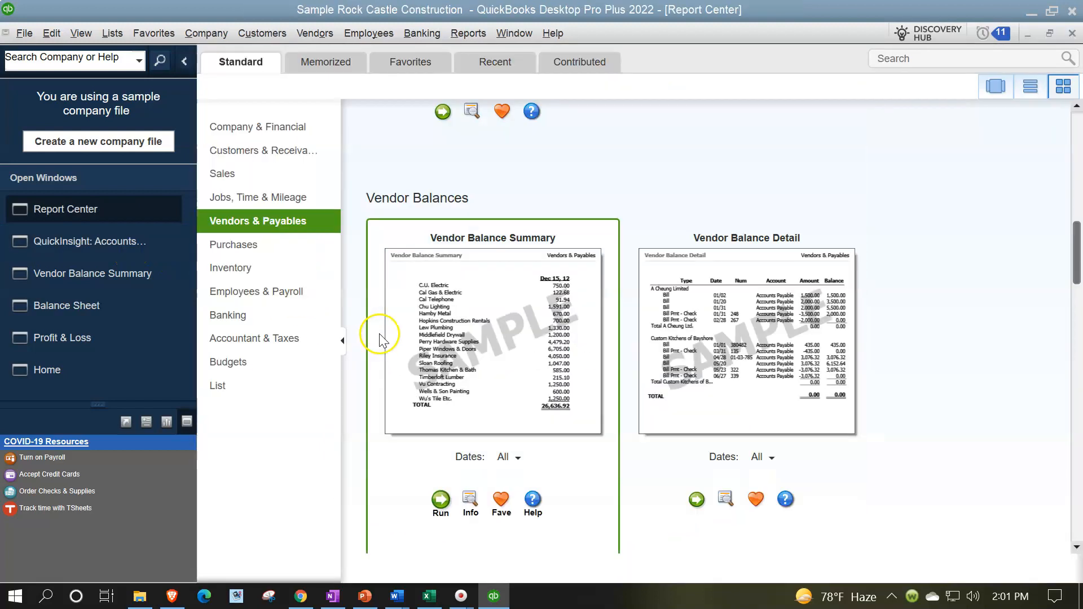
scroll(down, 3)
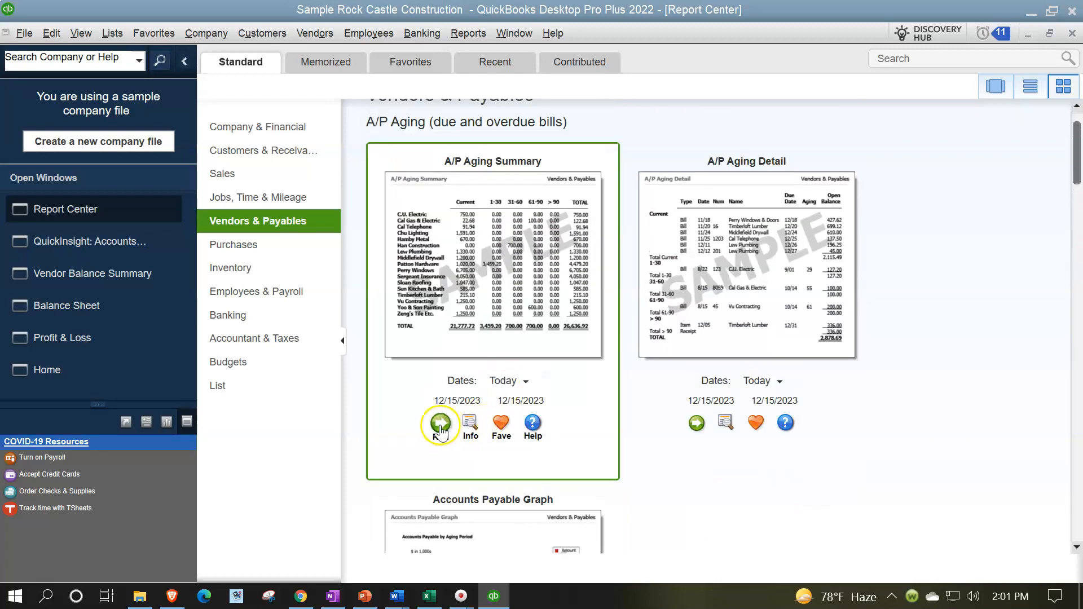
click(440, 422)
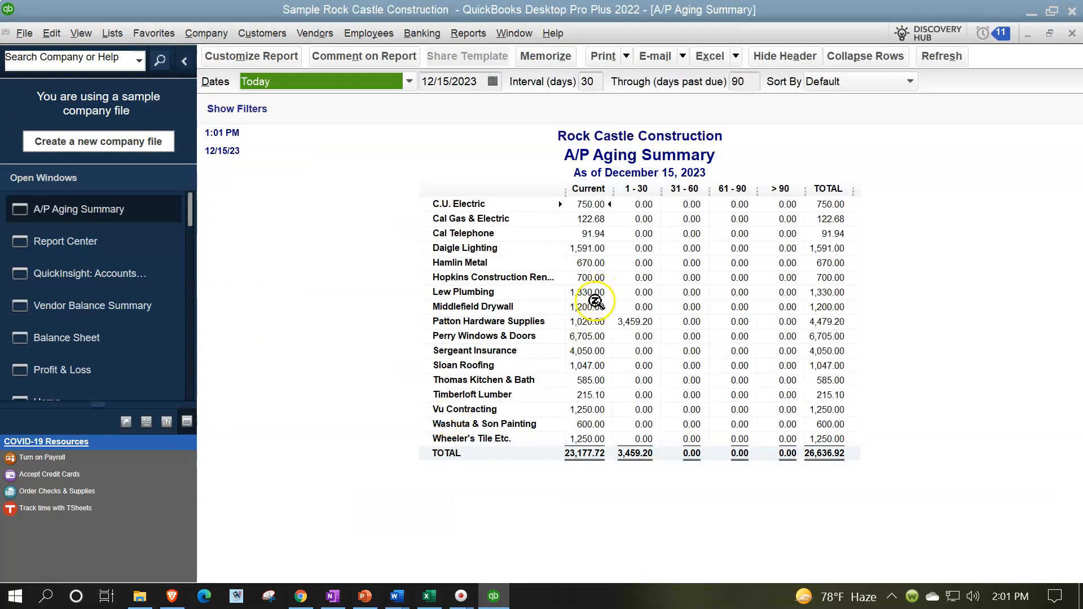
mouse_move(332, 387)
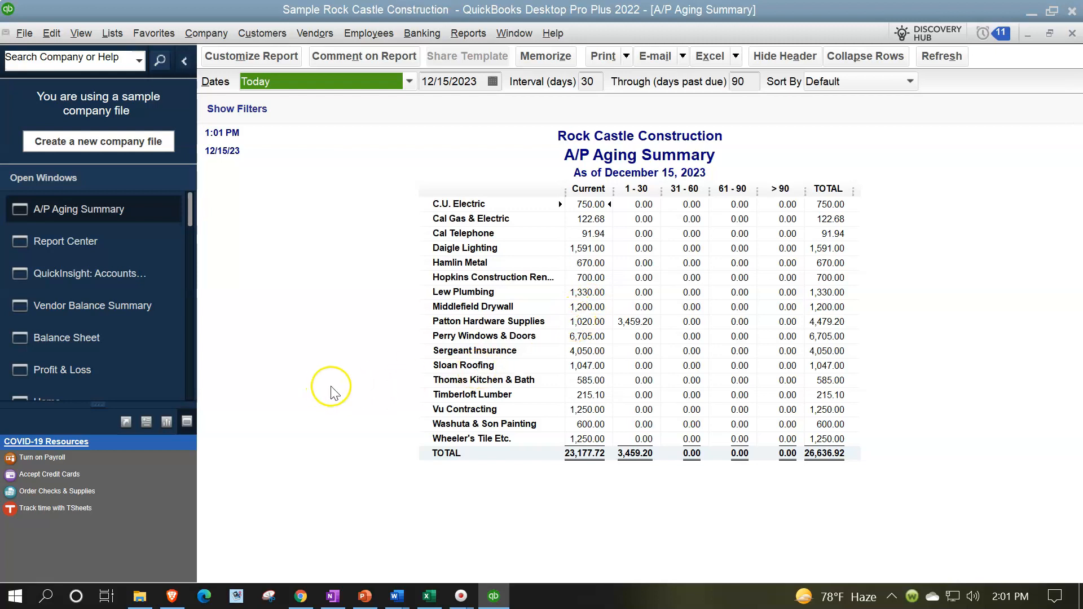
mouse_move(688, 472)
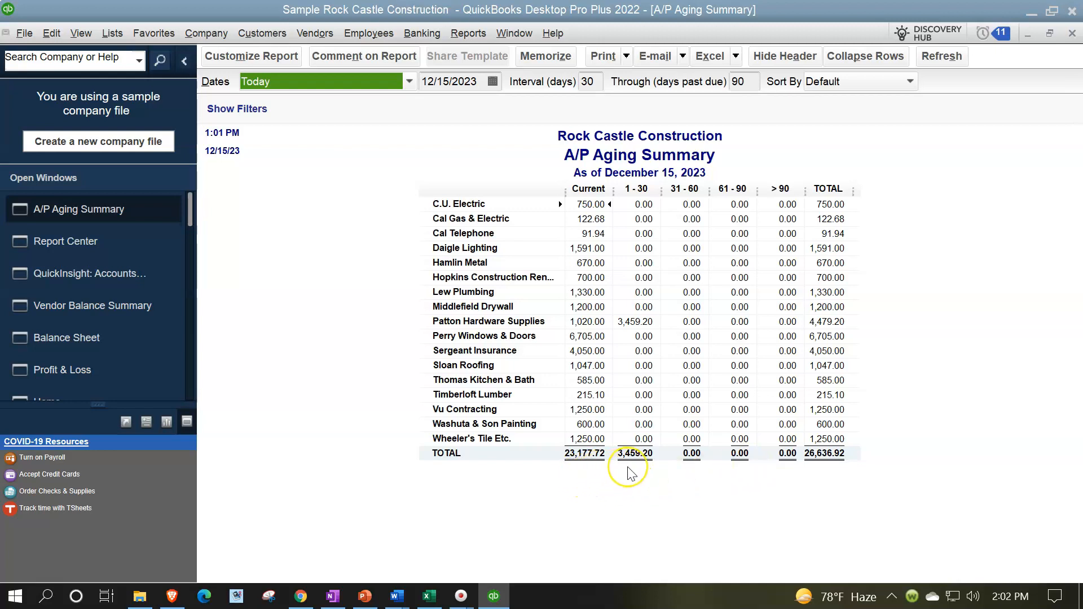
mouse_move(634, 469)
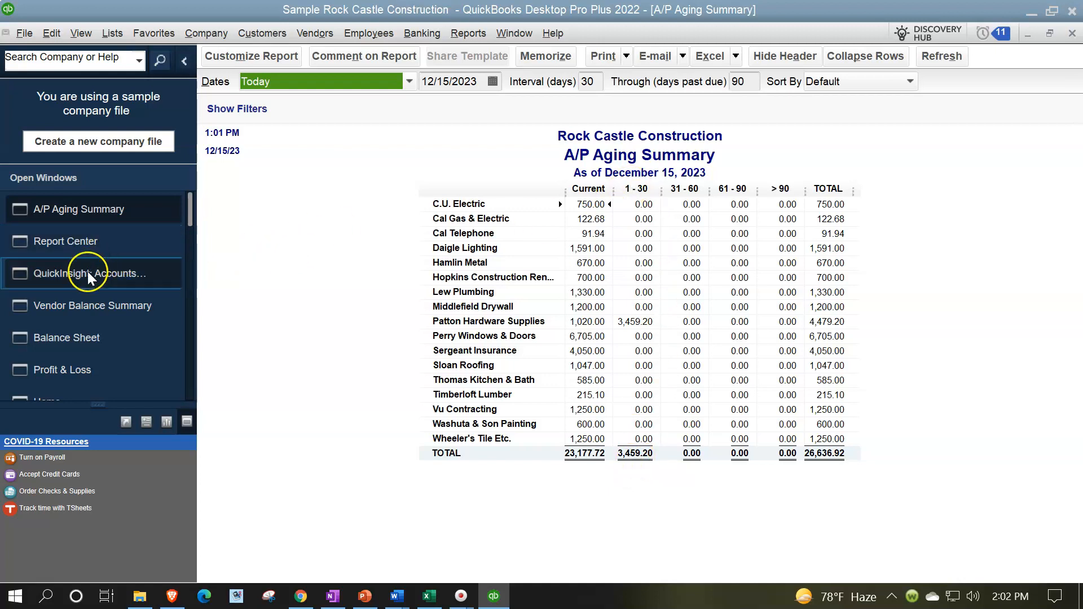
Flip between the Accounts Payable graph and A/P Aging Summary to compare aging totals
click(91, 273)
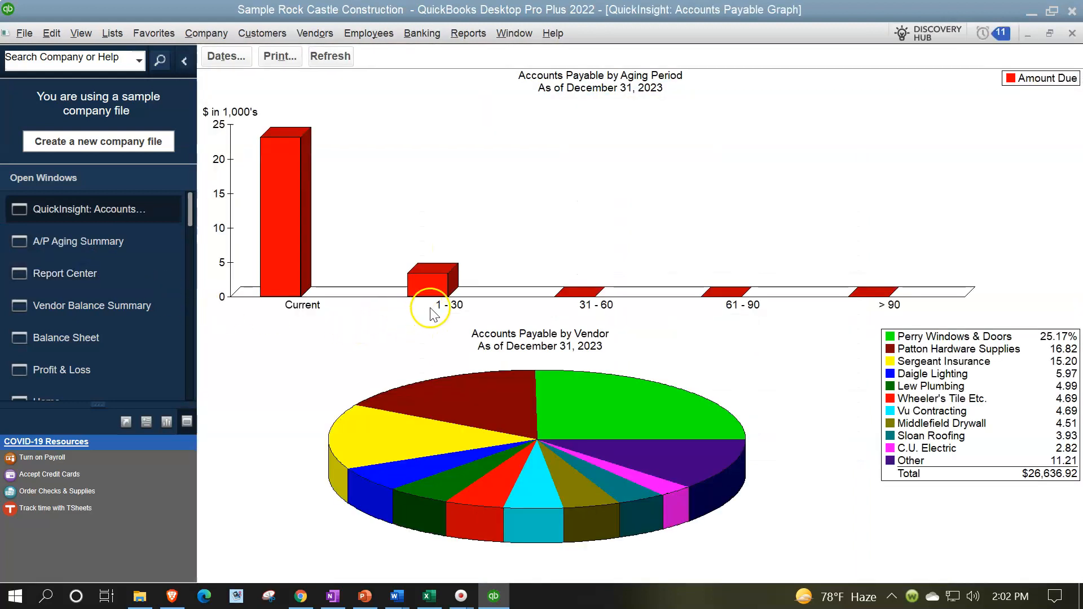
mouse_move(436, 266)
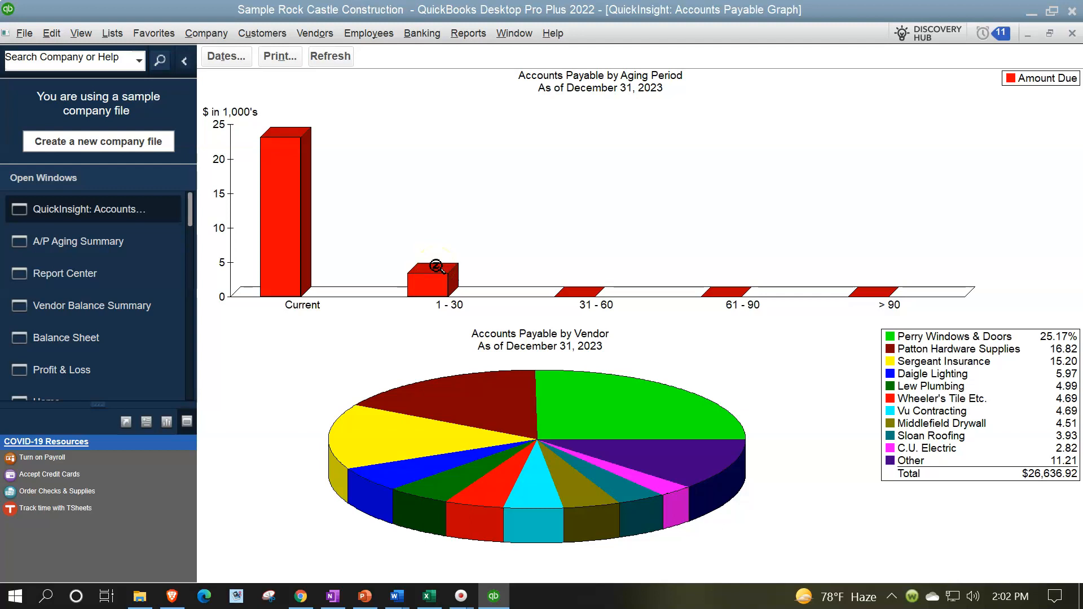
mouse_move(297, 138)
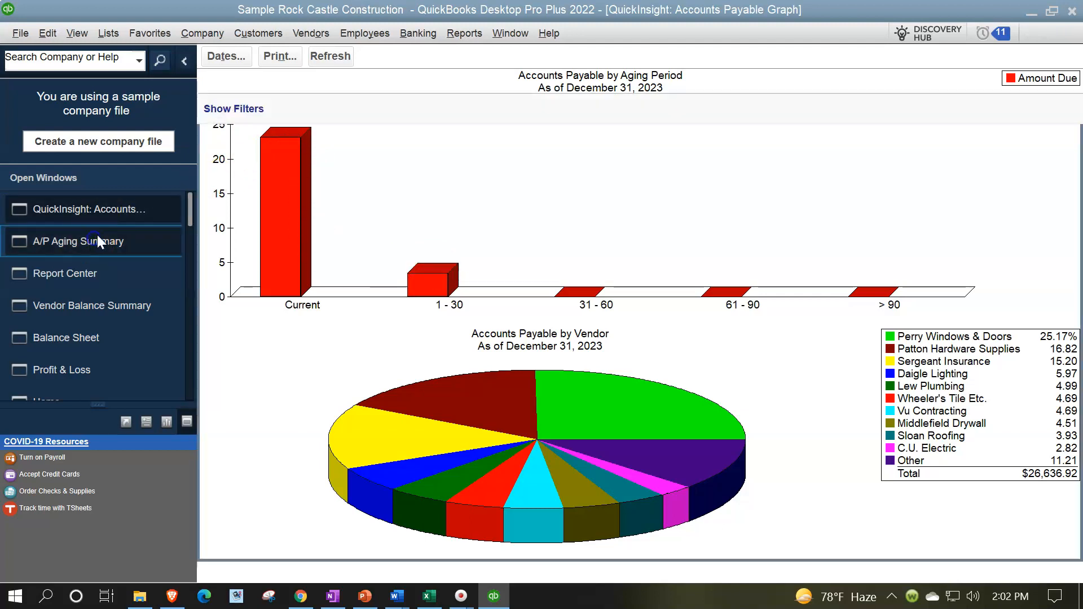
click(78, 241)
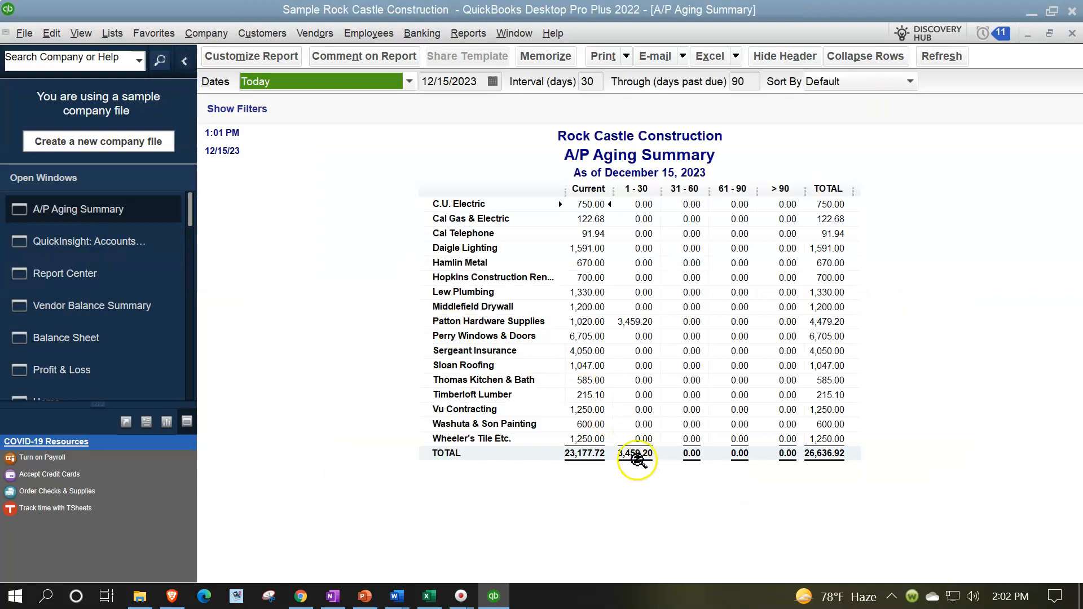
mouse_move(622, 469)
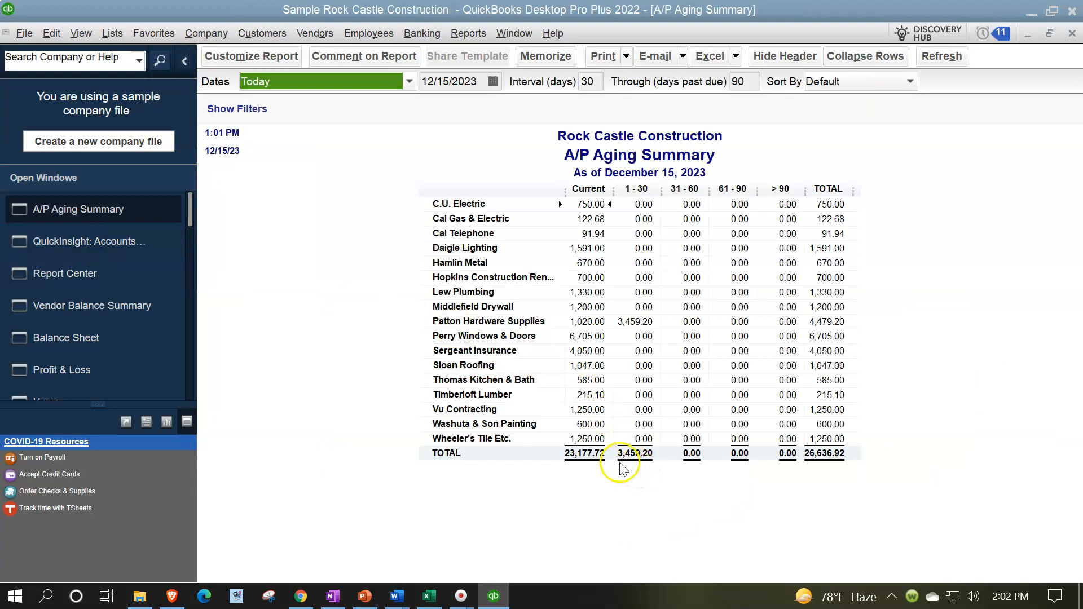
mouse_move(598, 476)
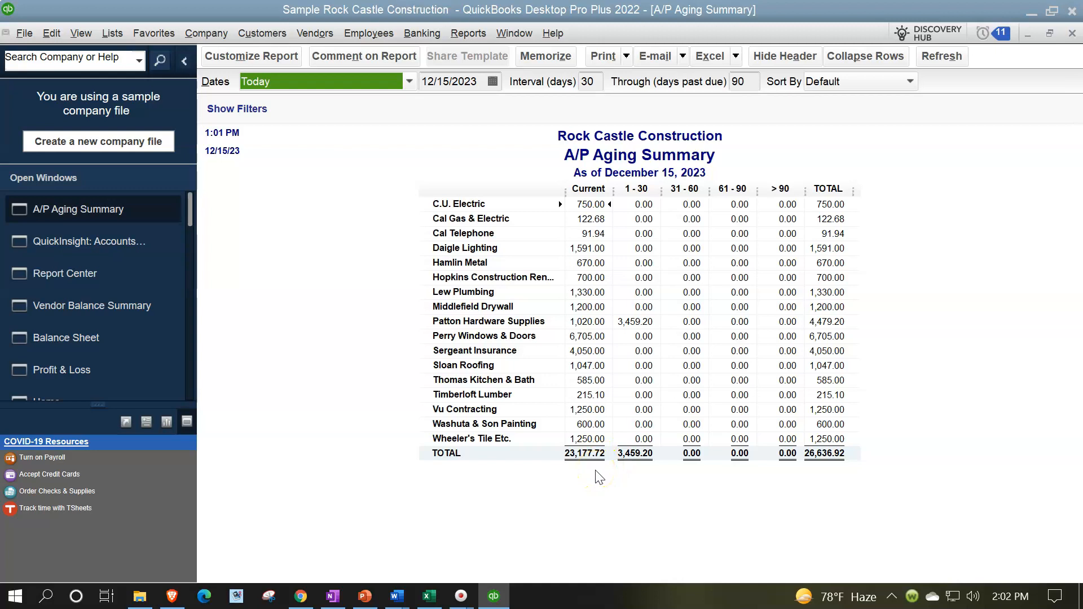
mouse_move(88, 242)
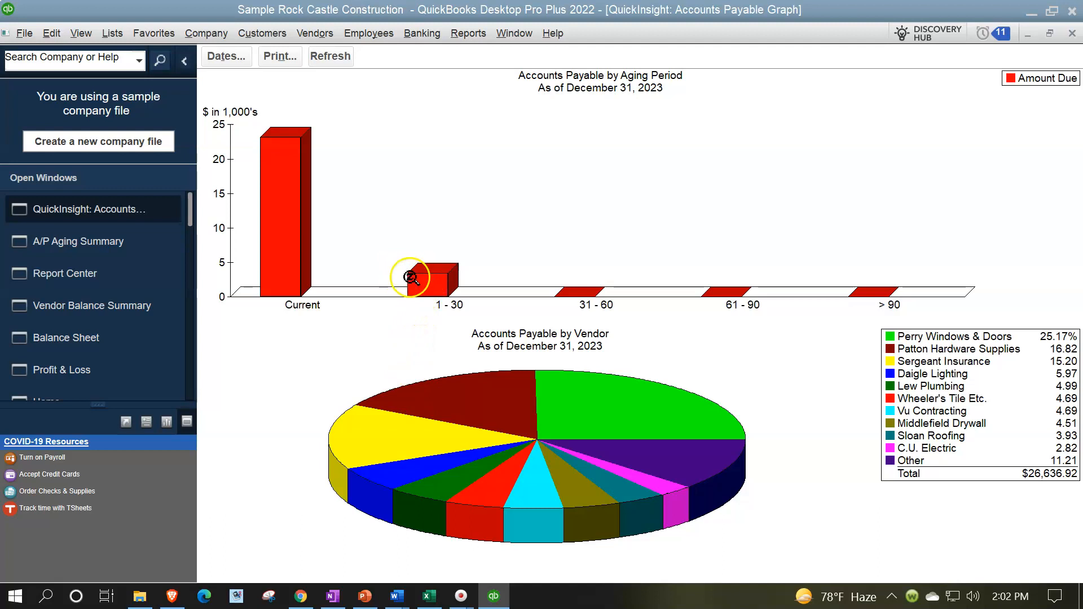
mouse_move(275, 140)
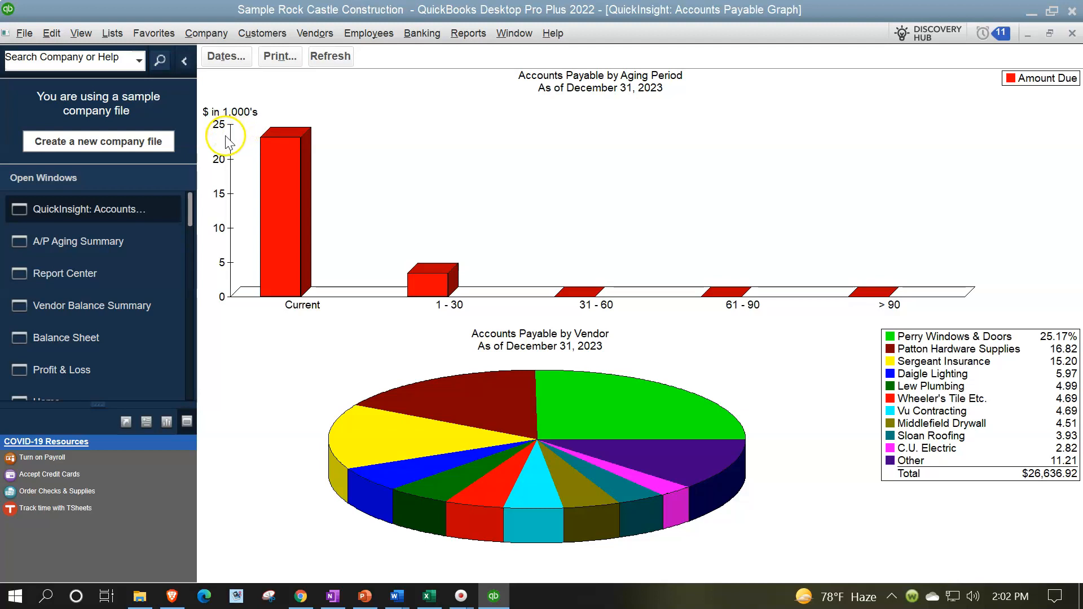
mouse_move(371, 261)
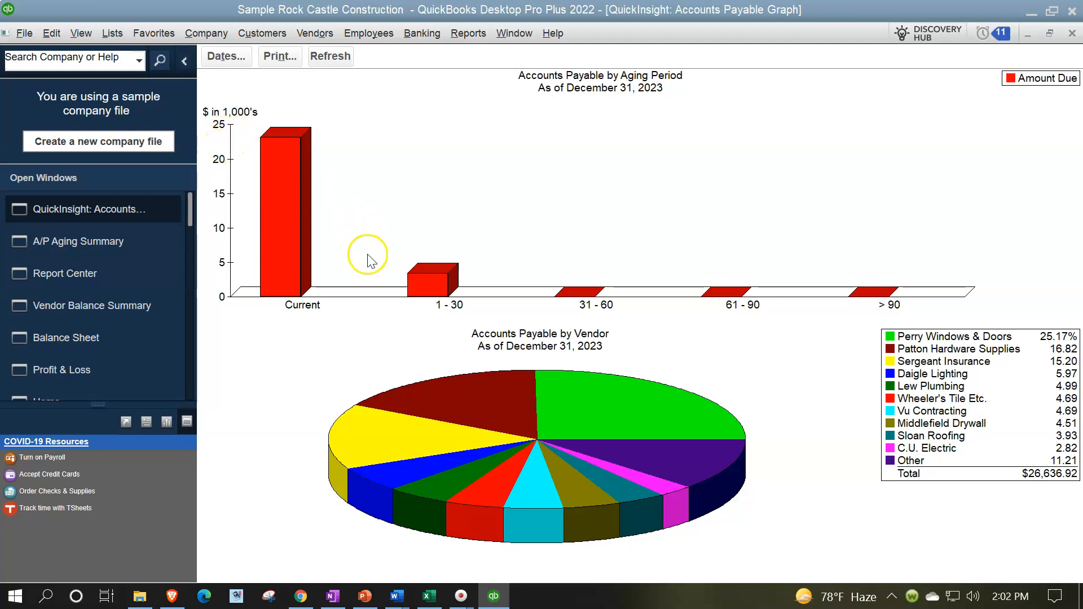
mouse_move(371, 262)
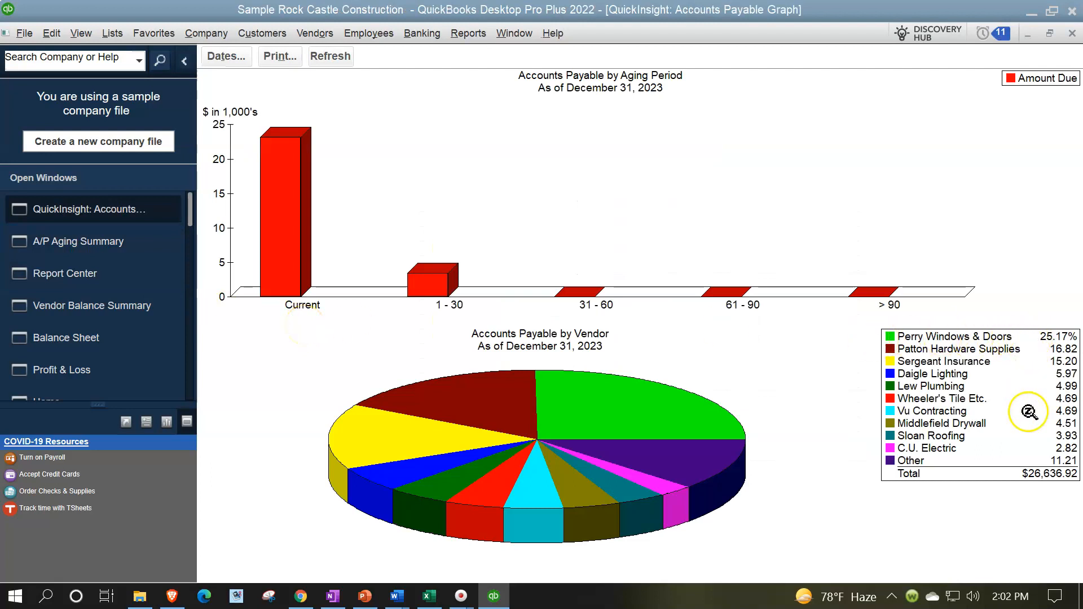
mouse_move(1031, 423)
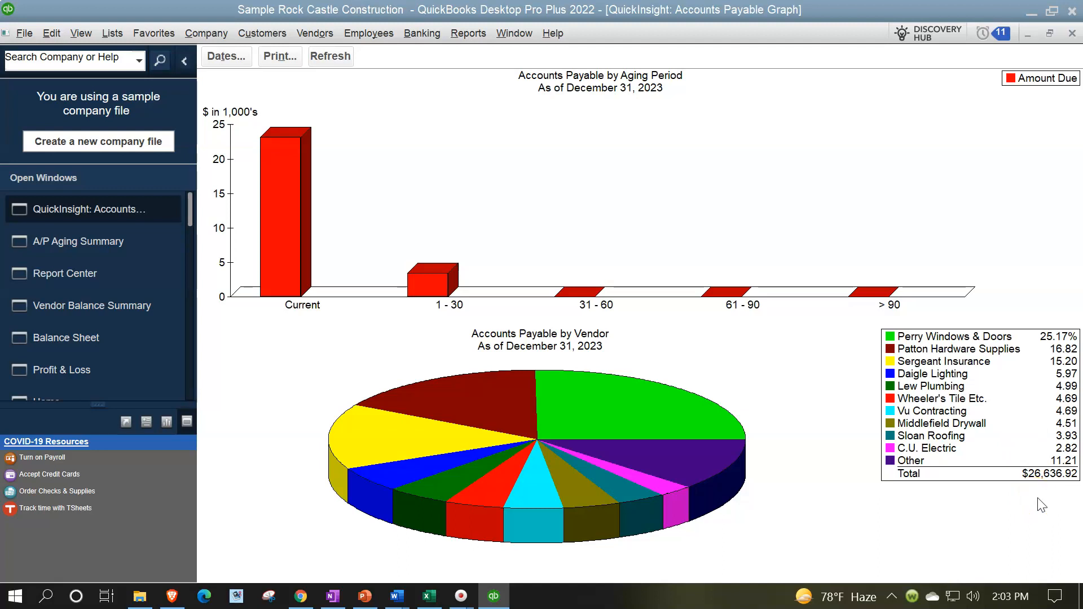
click(68, 337)
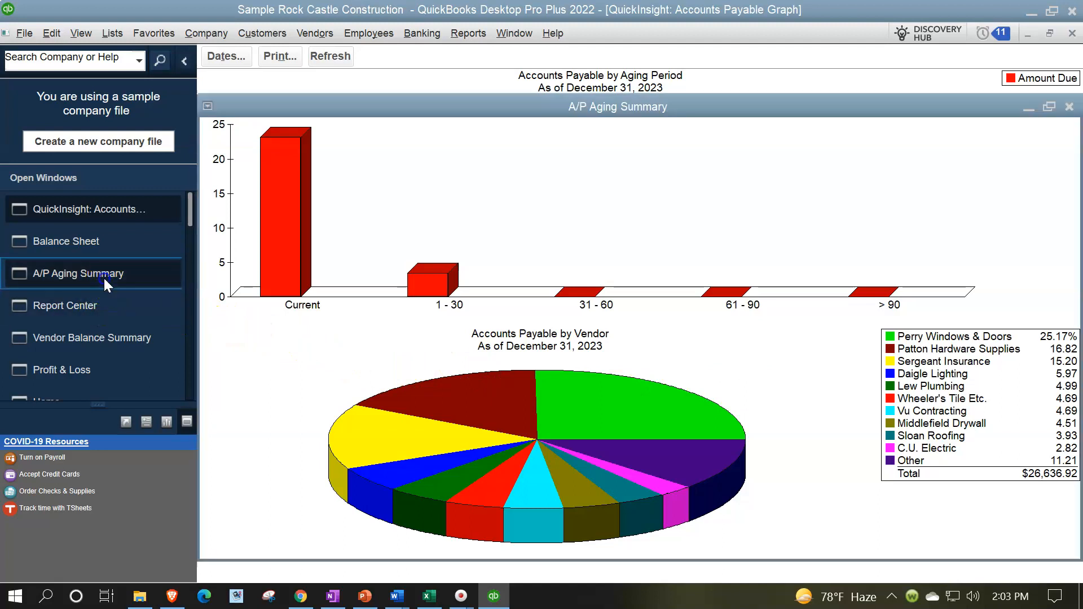
Switch to the Vendor Balance Summary and launch Windows Calculator, declining the New Company prompt
click(78, 273)
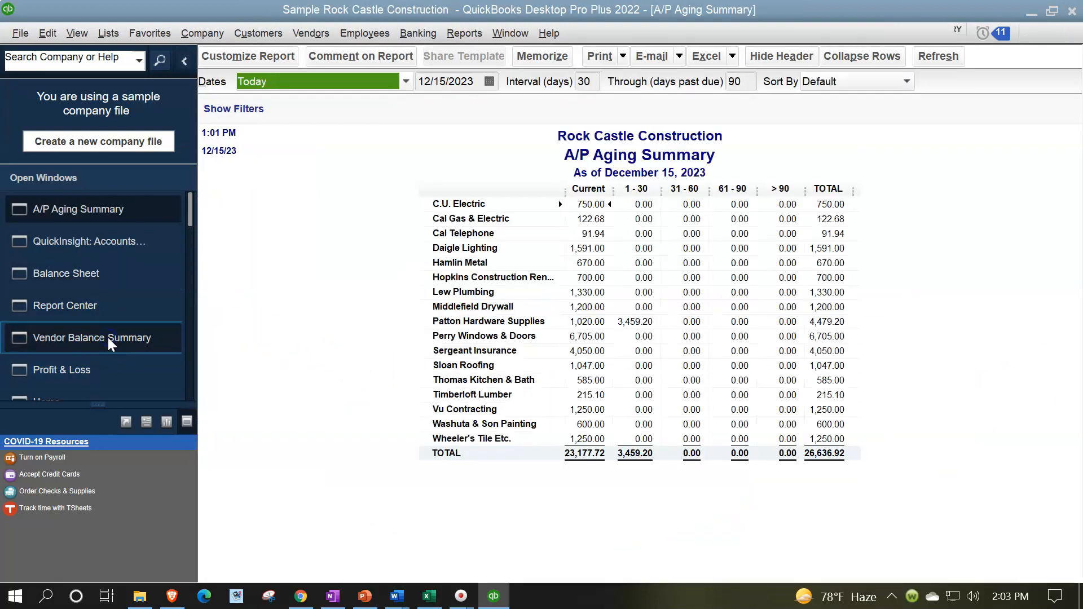
click(92, 338)
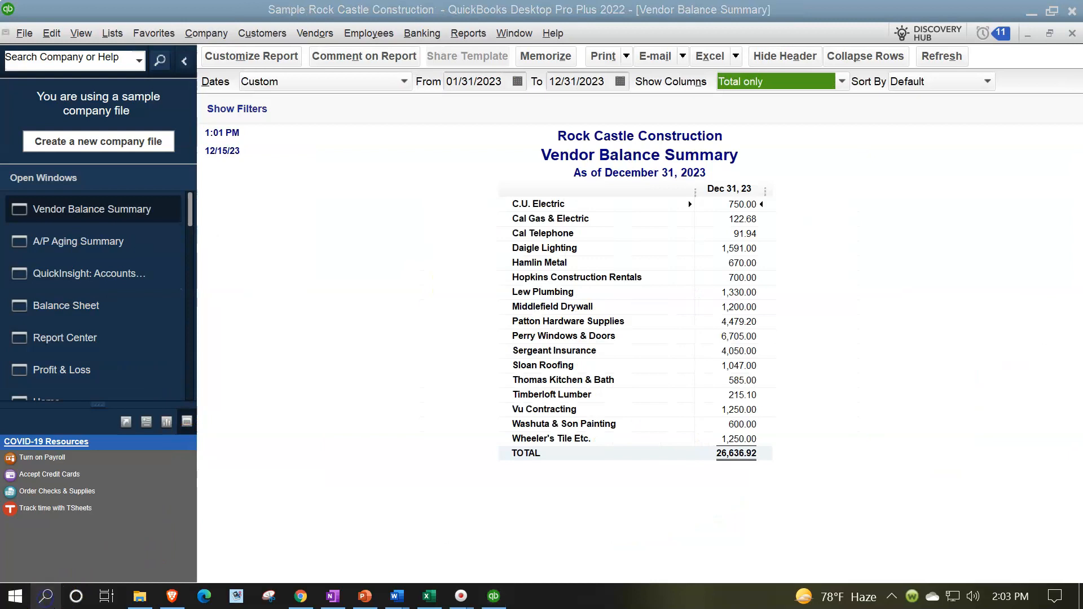
text(cal)
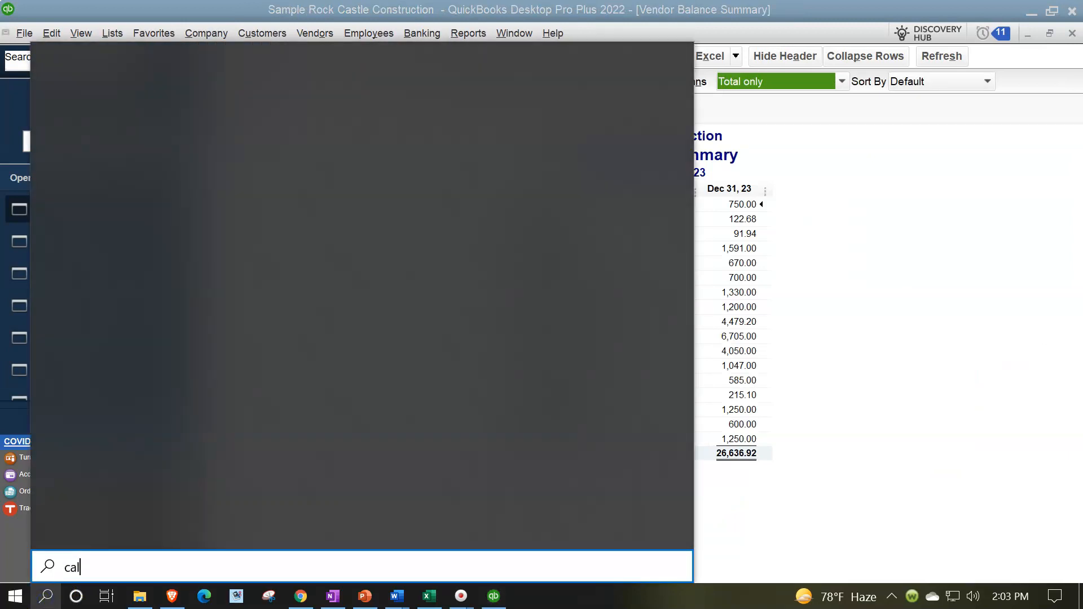
text(culator)
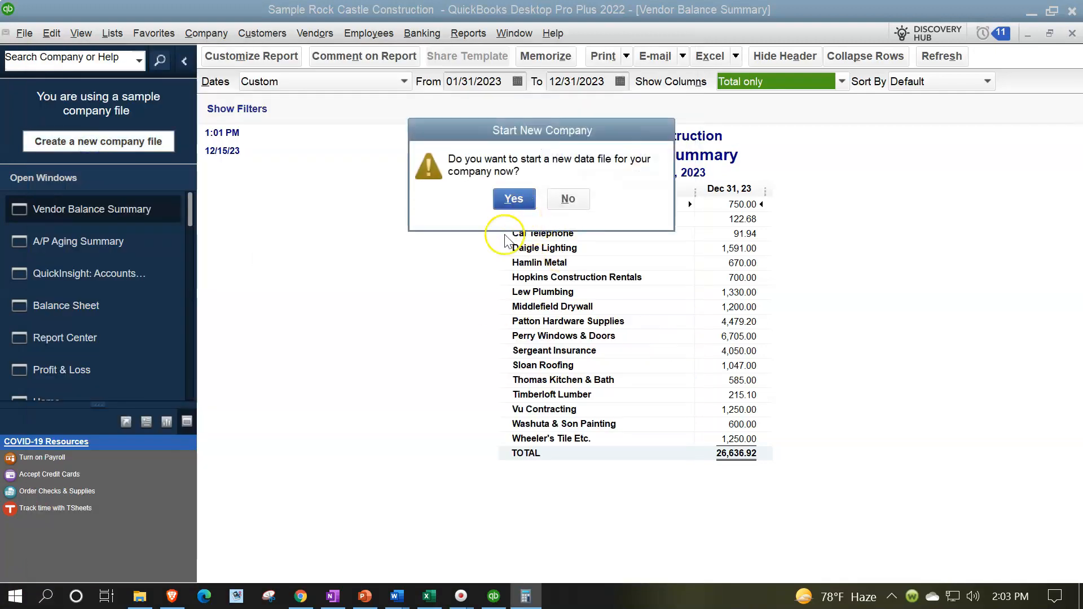
click(568, 199)
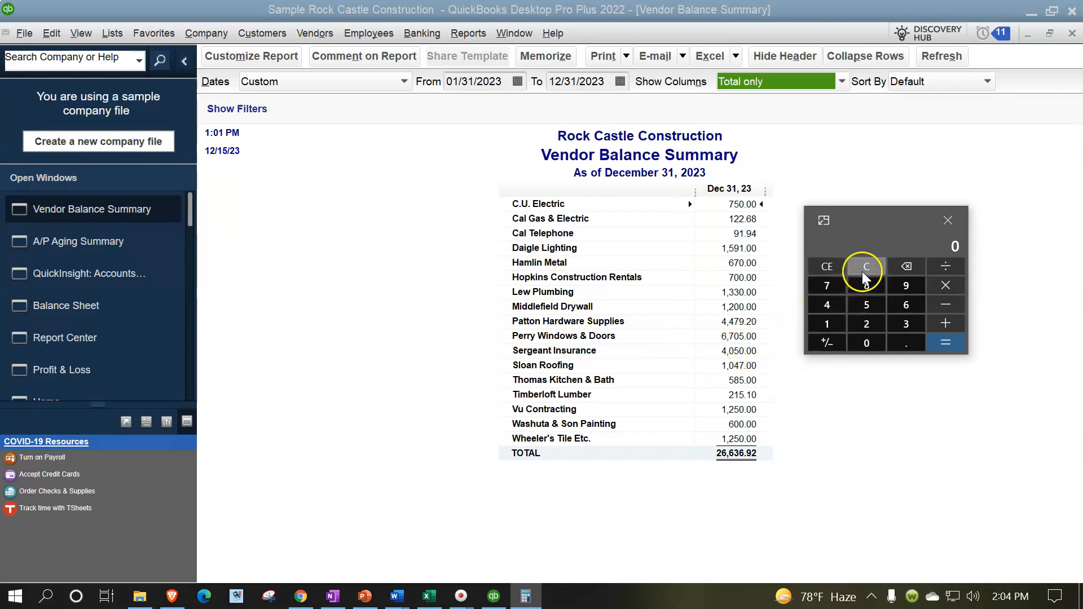
Compute 6705 ÷ 26636.92 for Perry Windows & Doors' share, giving 0.2517182917544521
text(670)
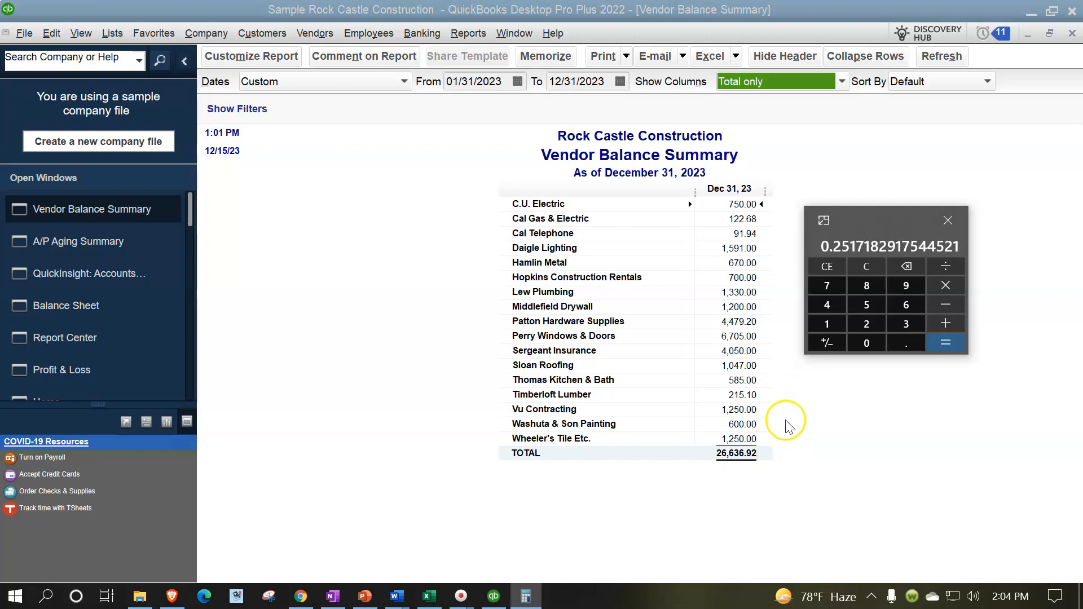
mouse_move(827, 267)
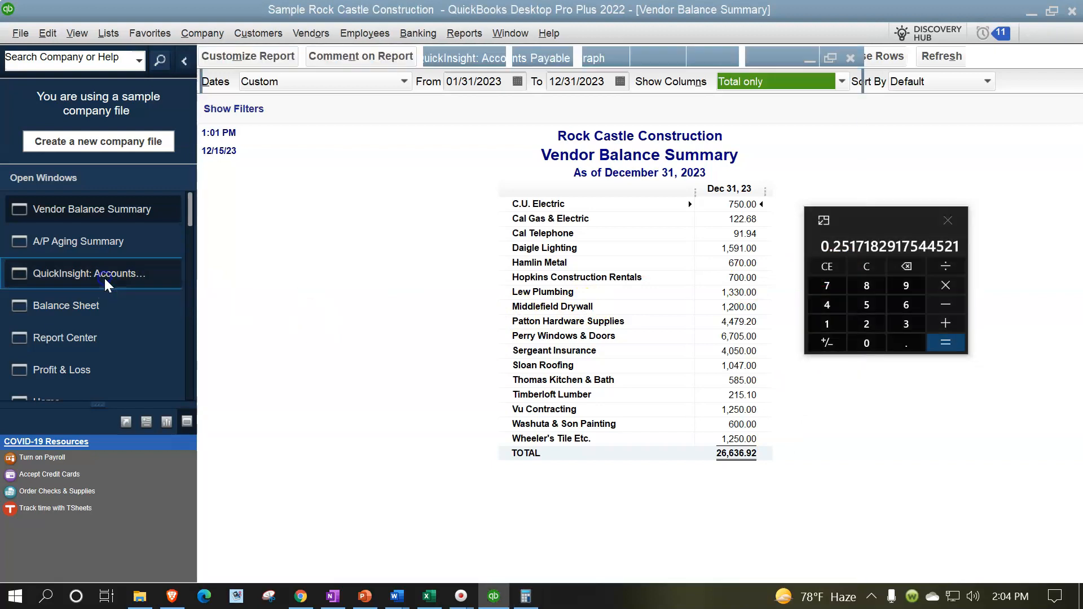
Bring back the Accounts Payable graph showing Perry Windows & Doors at 25.17%
click(86, 273)
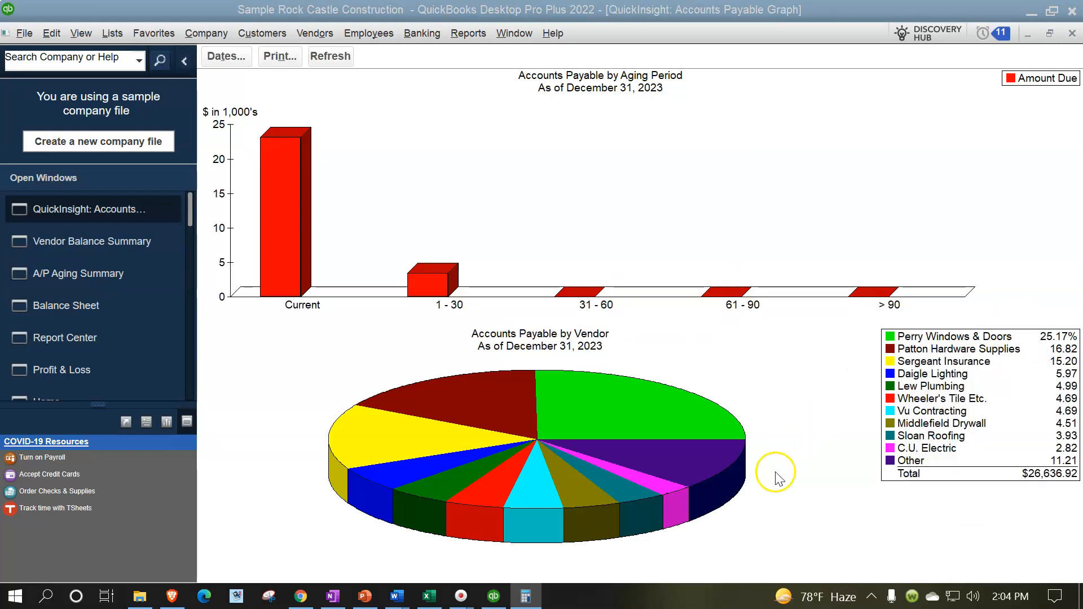
mouse_move(776, 478)
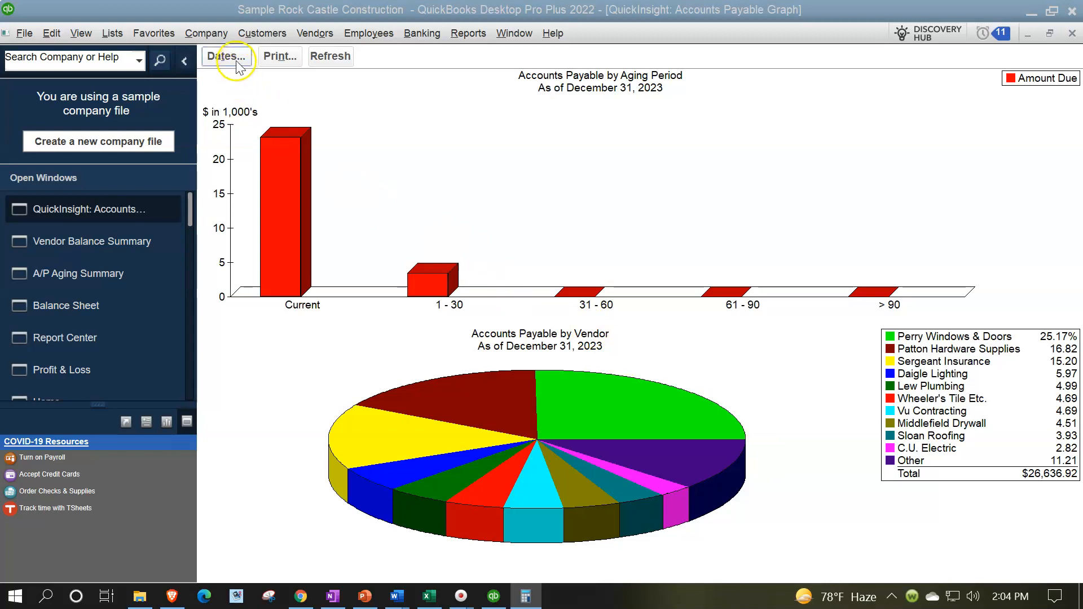
mouse_move(278, 56)
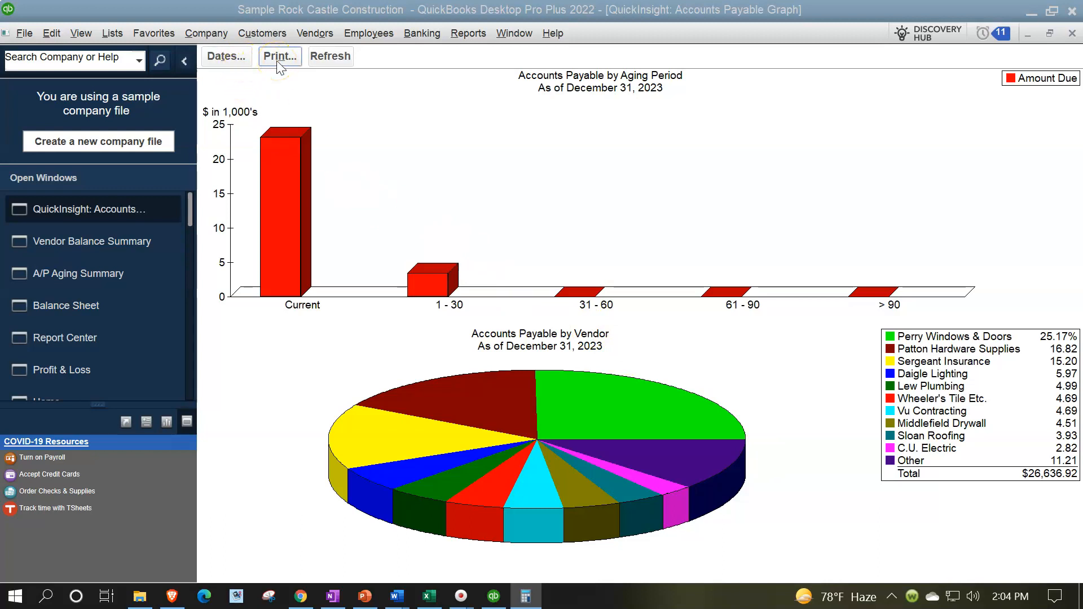
click(280, 56)
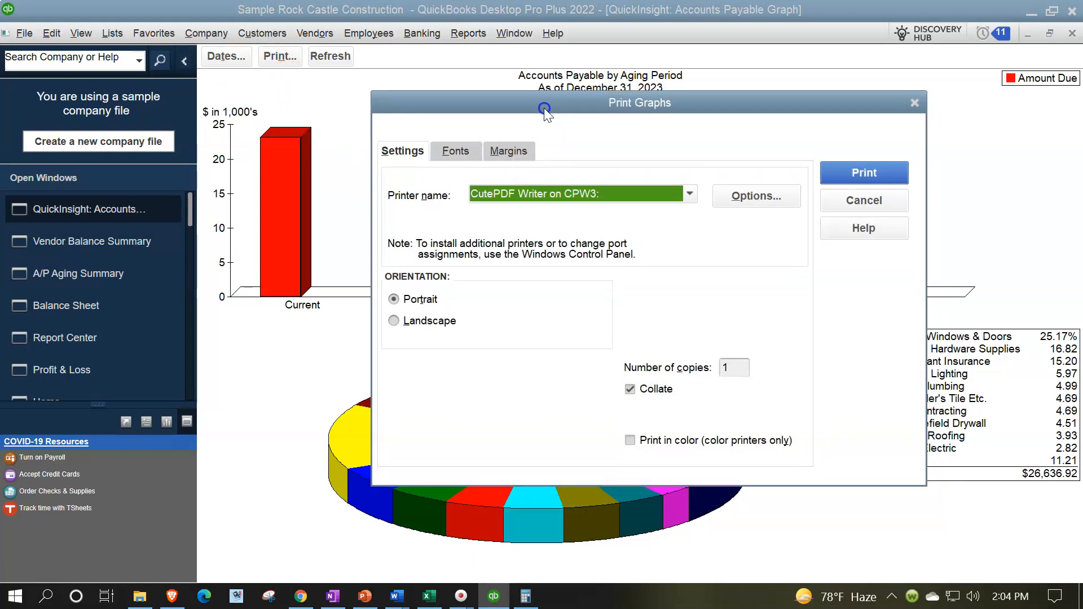
click(687, 193)
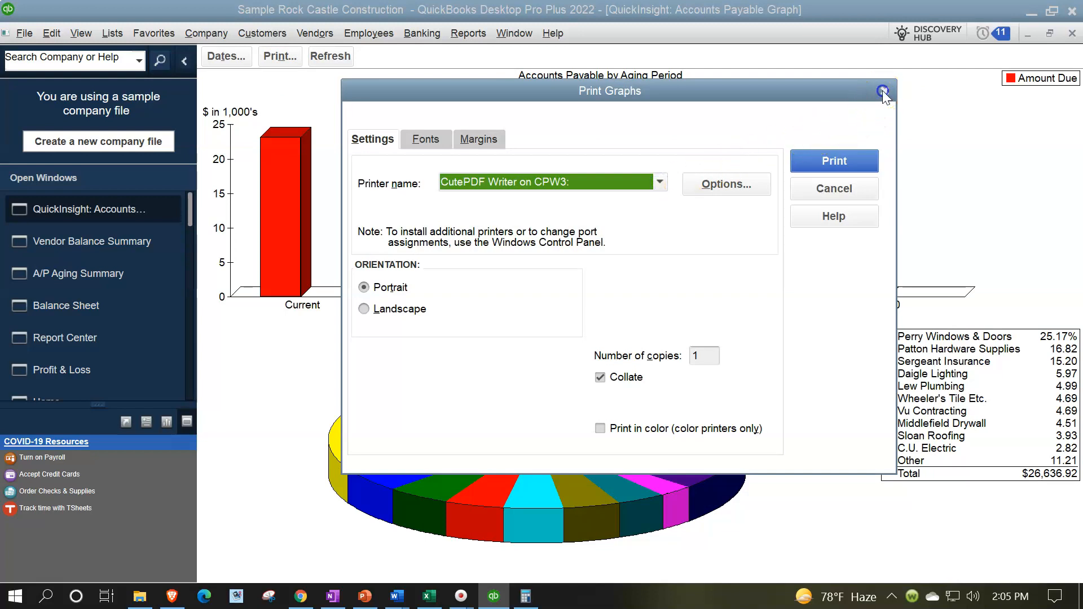
click(884, 94)
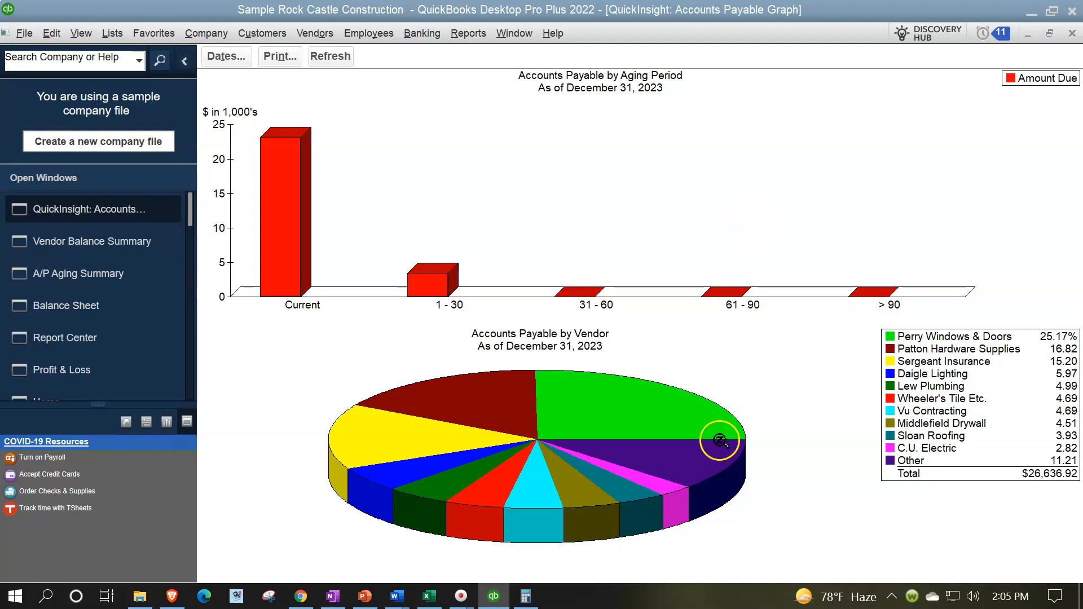
mouse_move(725, 319)
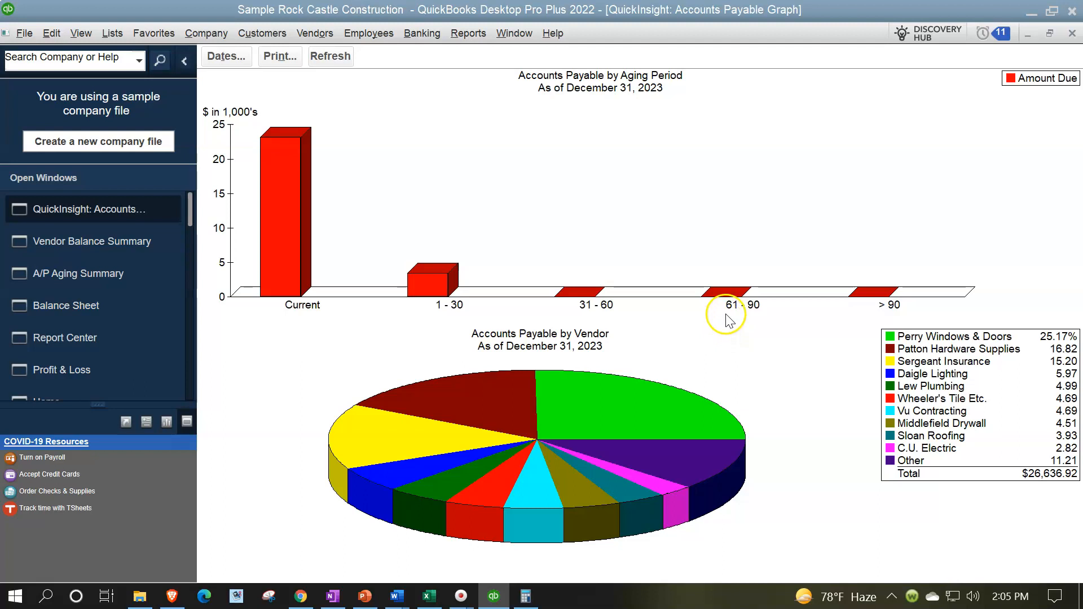